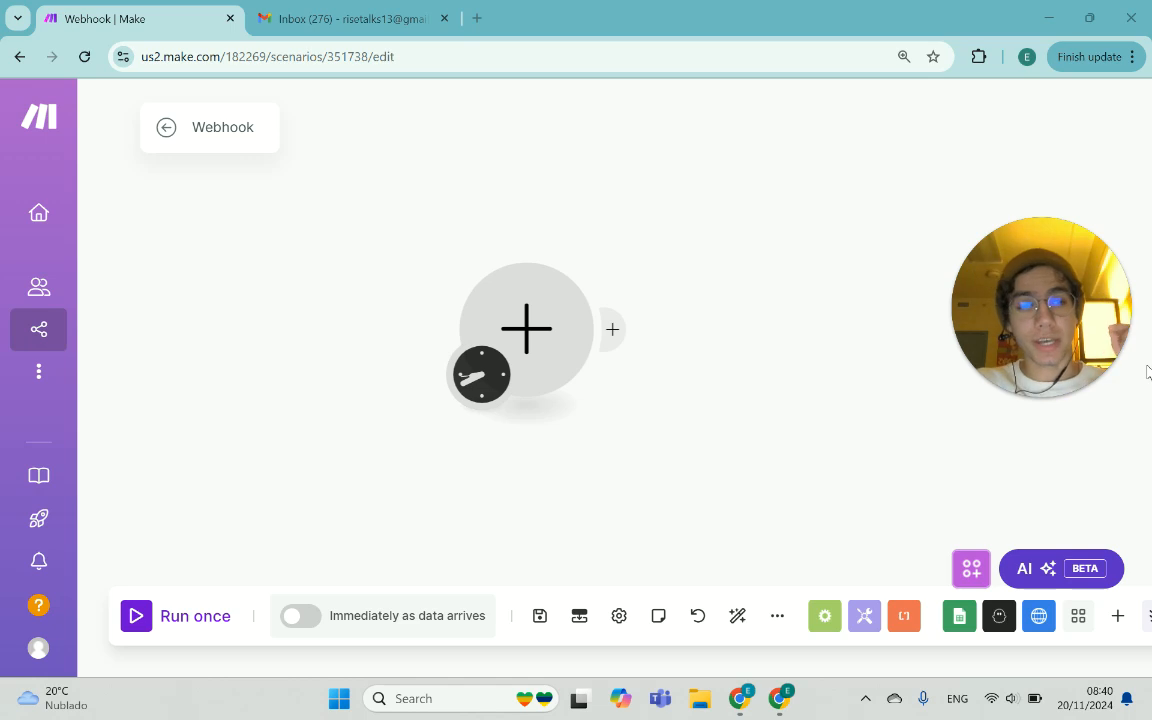
mouse_move(744, 360)
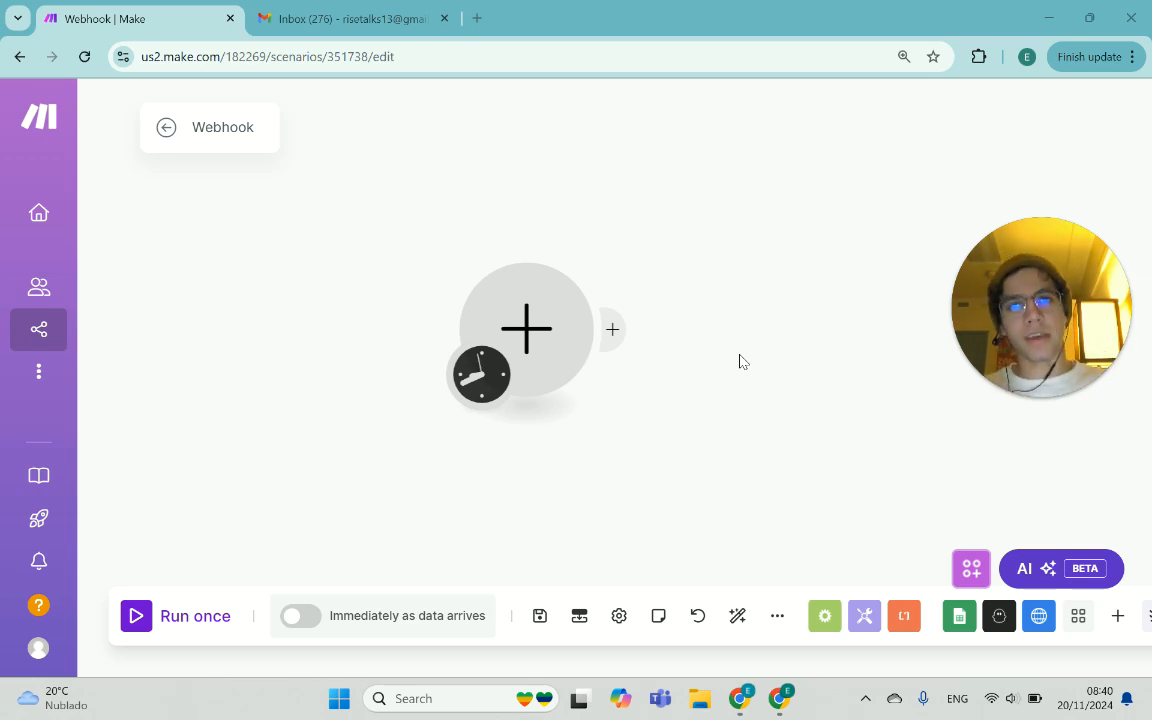
mouse_move(568, 332)
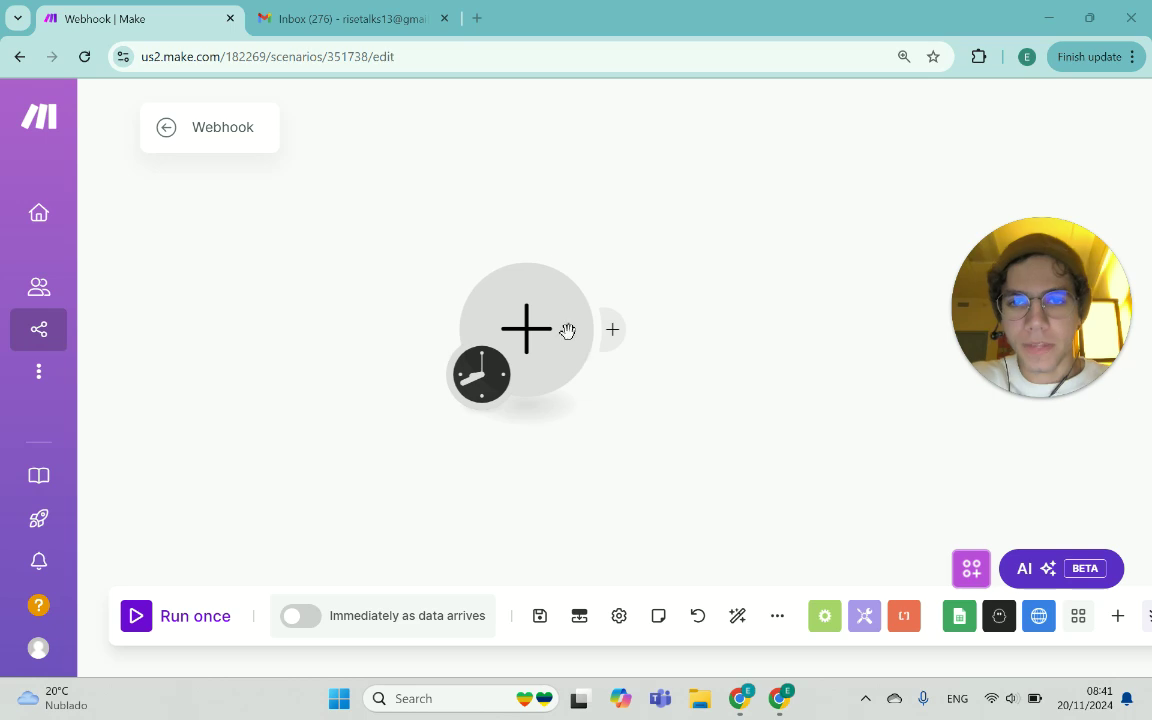
Replace the existing email trigger by reopening the app list for the scenario trigger
click(612, 328)
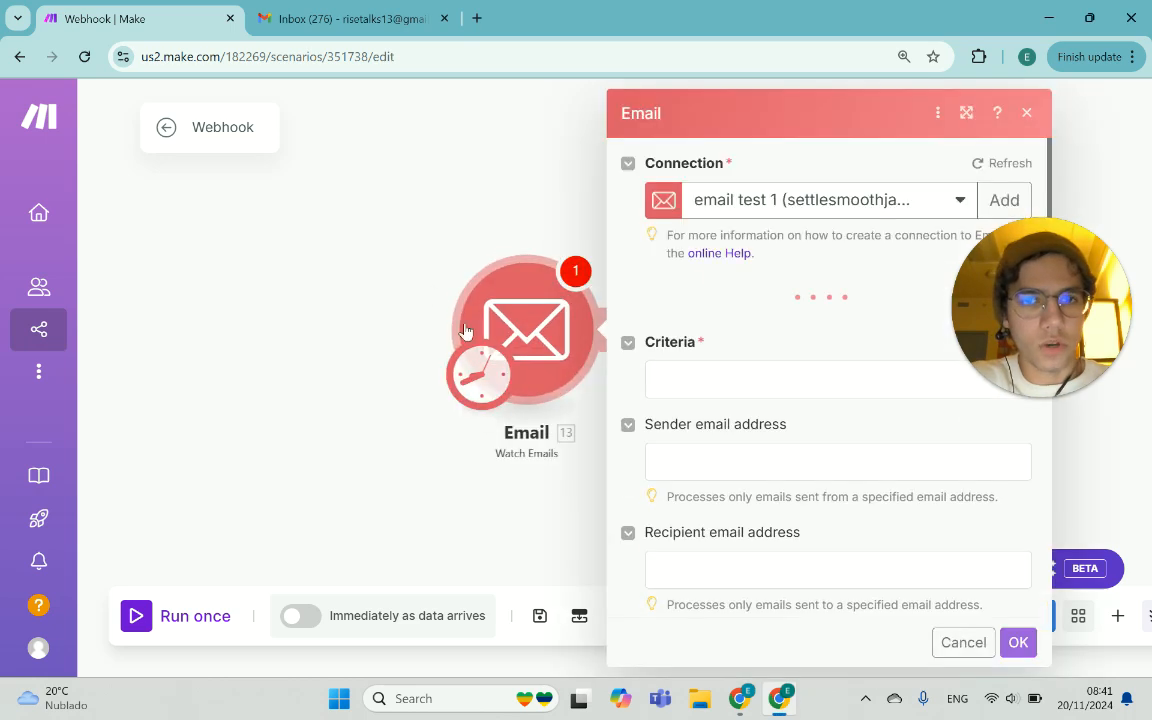
click(962, 642)
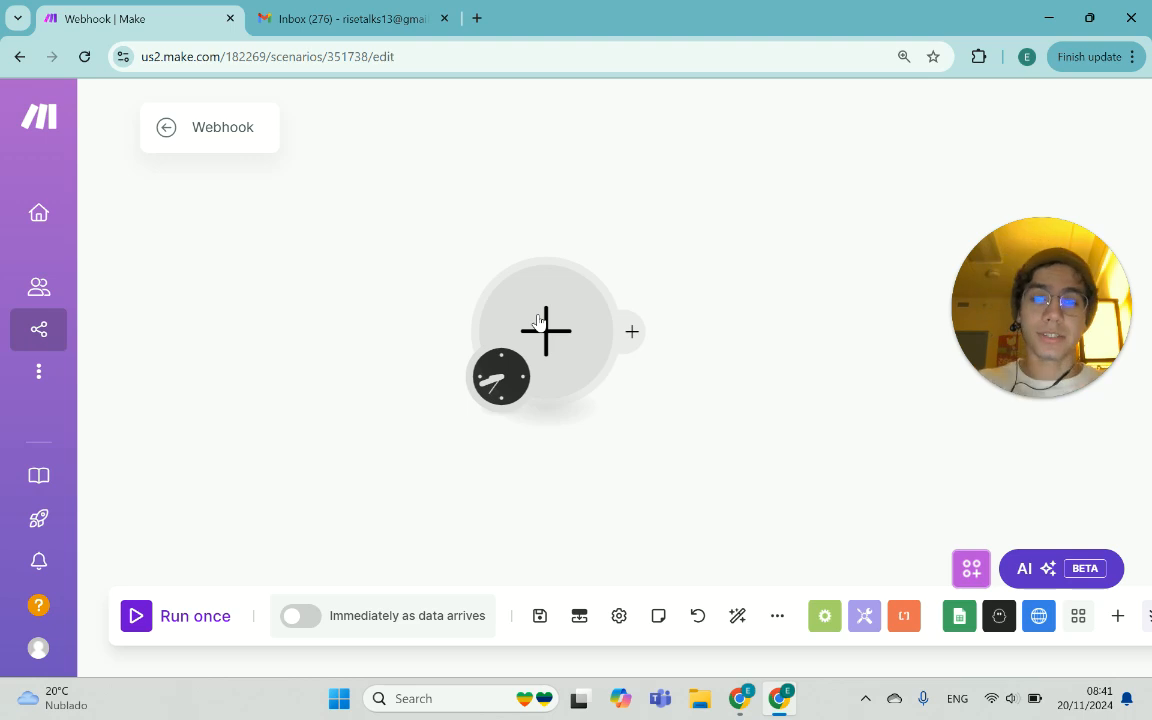
mouse_move(532, 320)
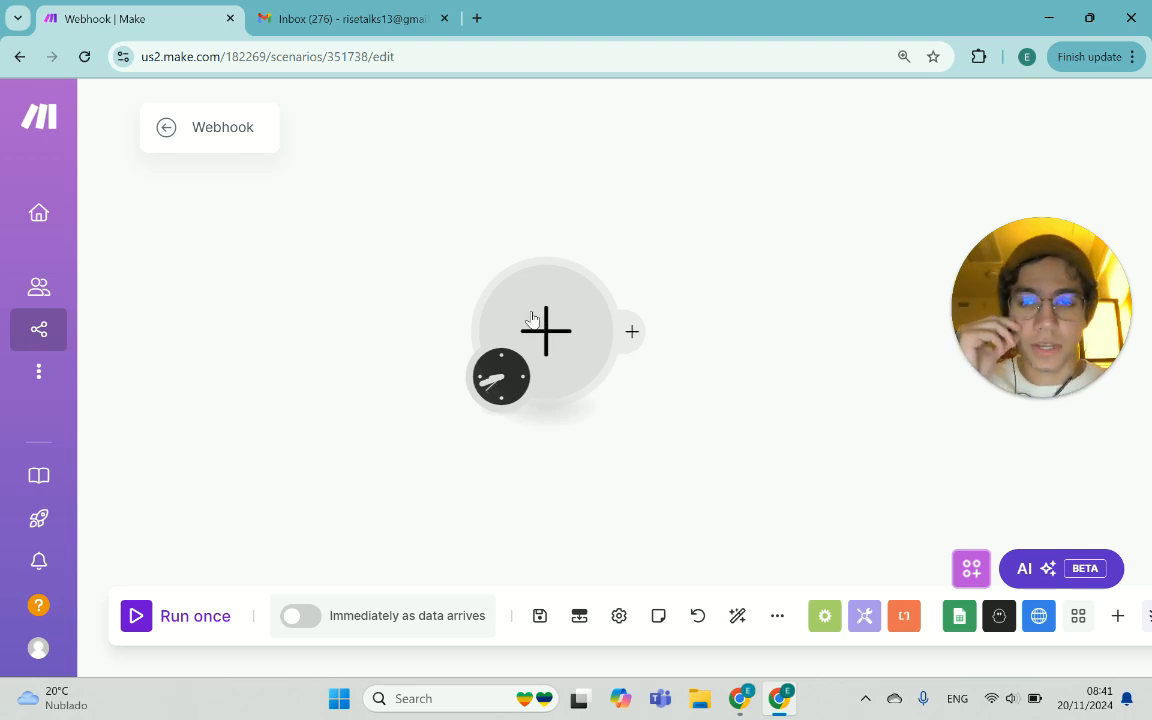
click(632, 332)
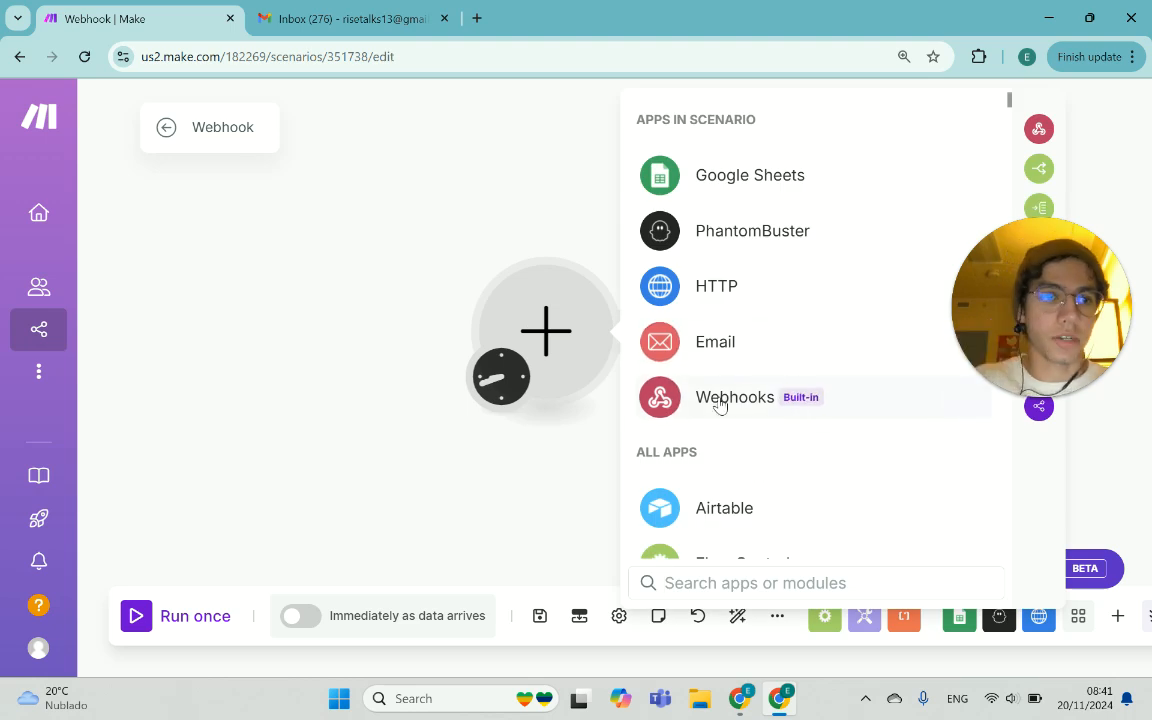
Make the Webhooks Custom mailhook the scenario trigger and show its settings
click(736, 396)
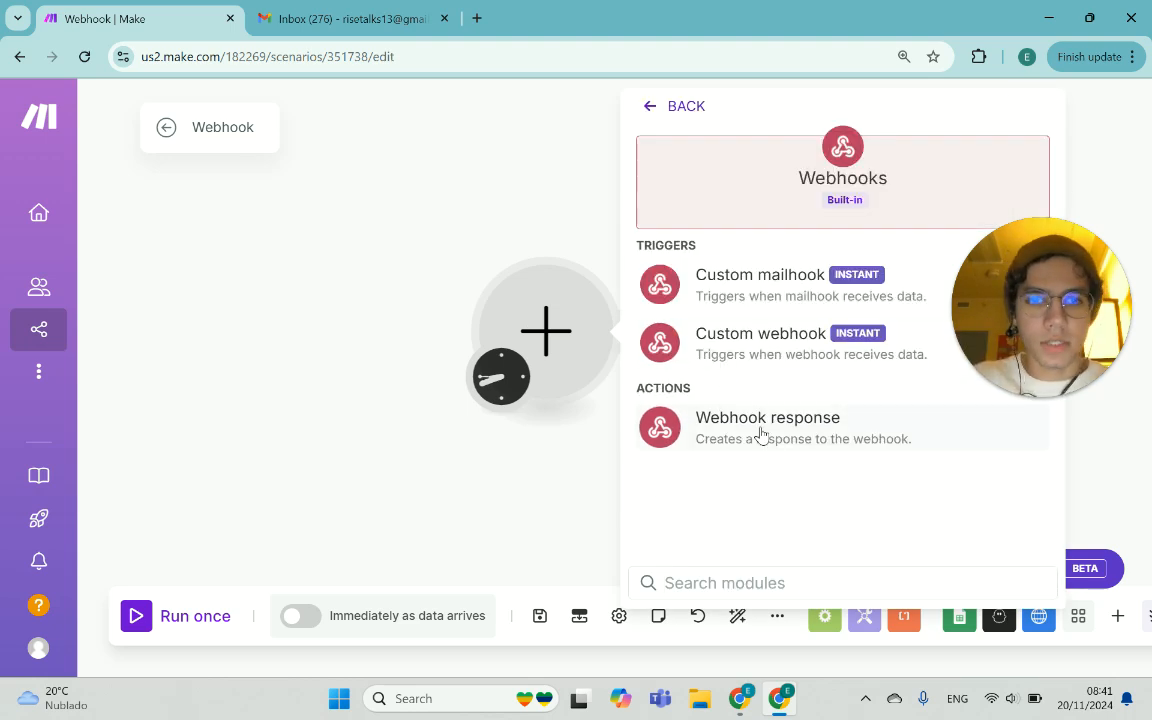
click(760, 332)
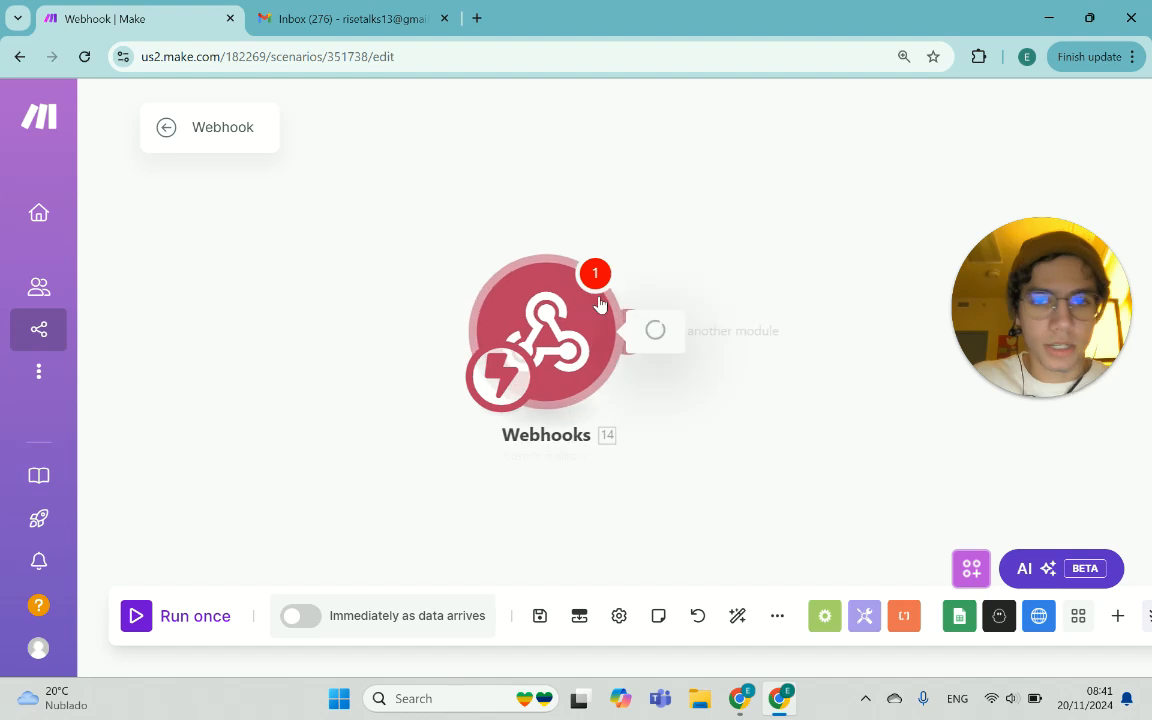
click(544, 336)
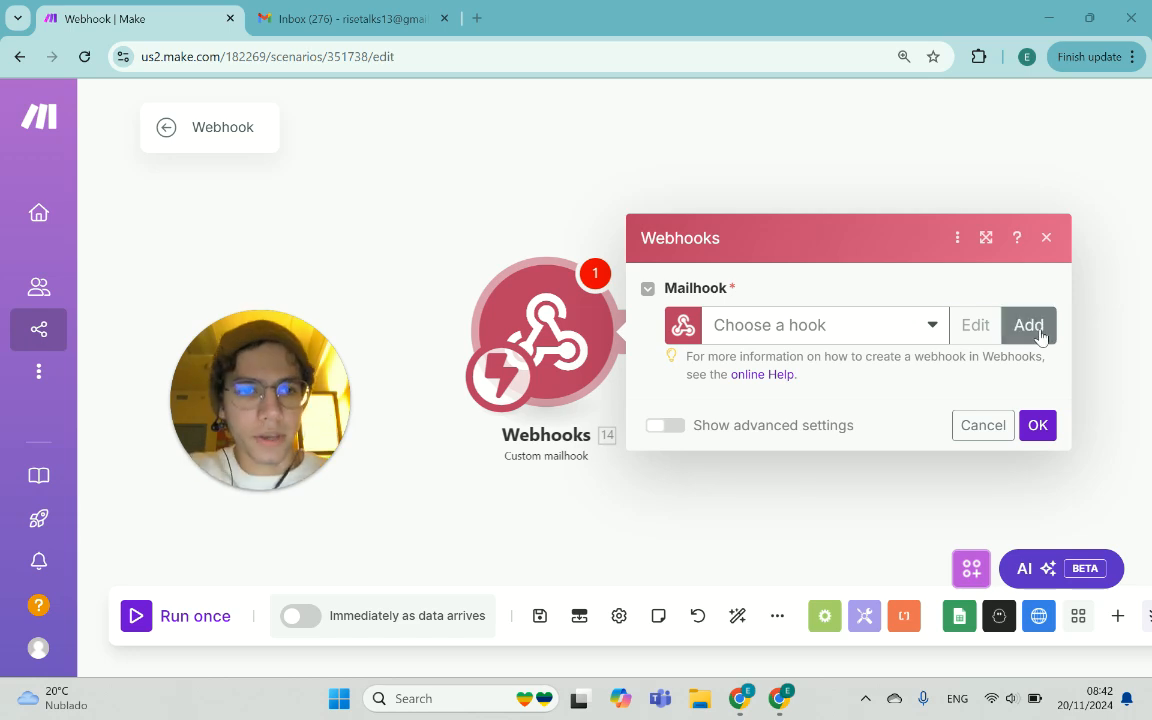
Create a mailhook named 'Test mailhook' for the trigger and copy its email address
click(1028, 324)
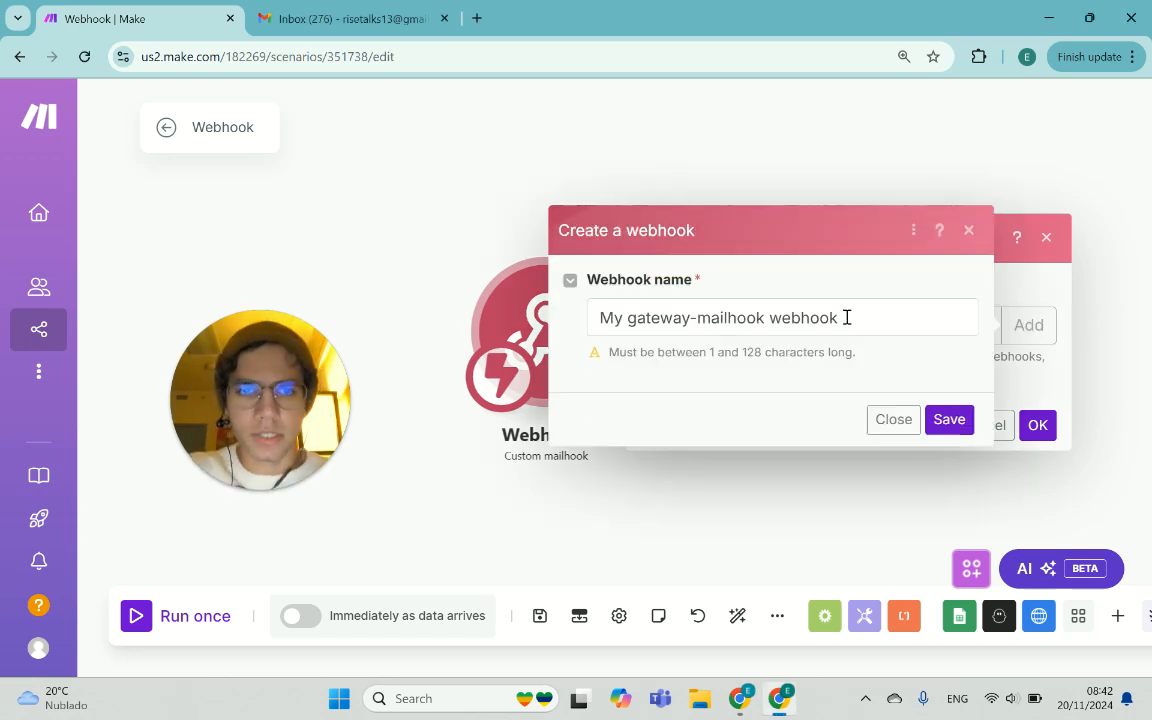
text(Tes)
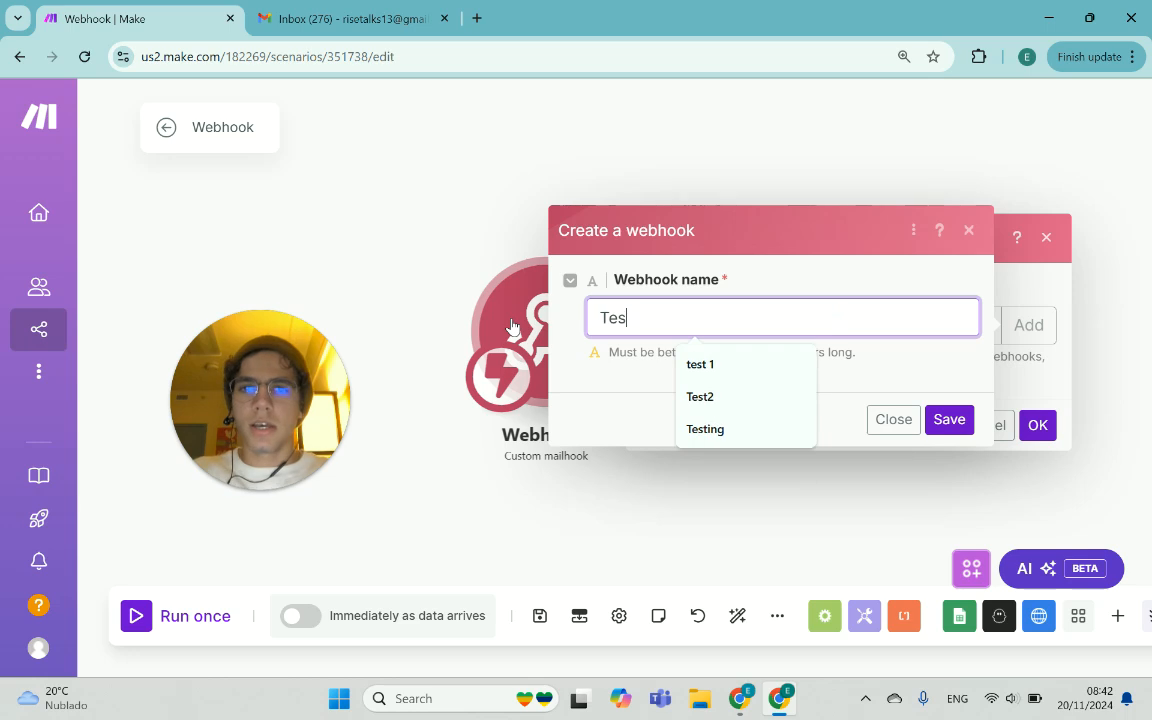
text(mailhook)
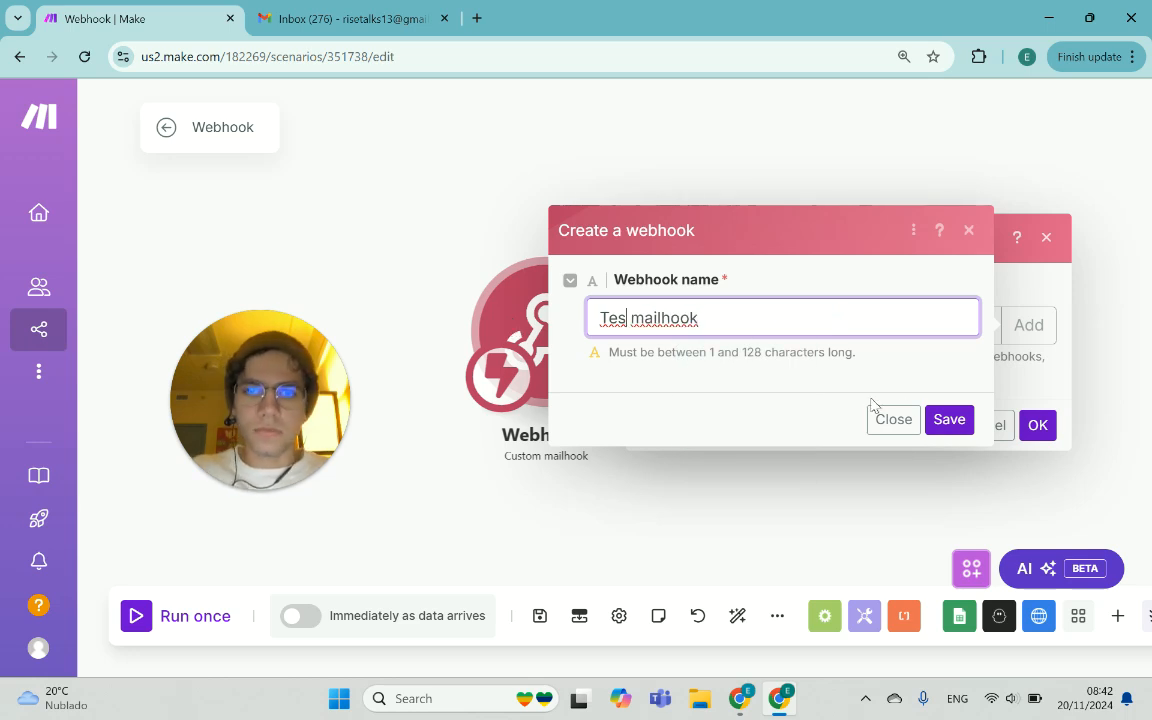
click(948, 420)
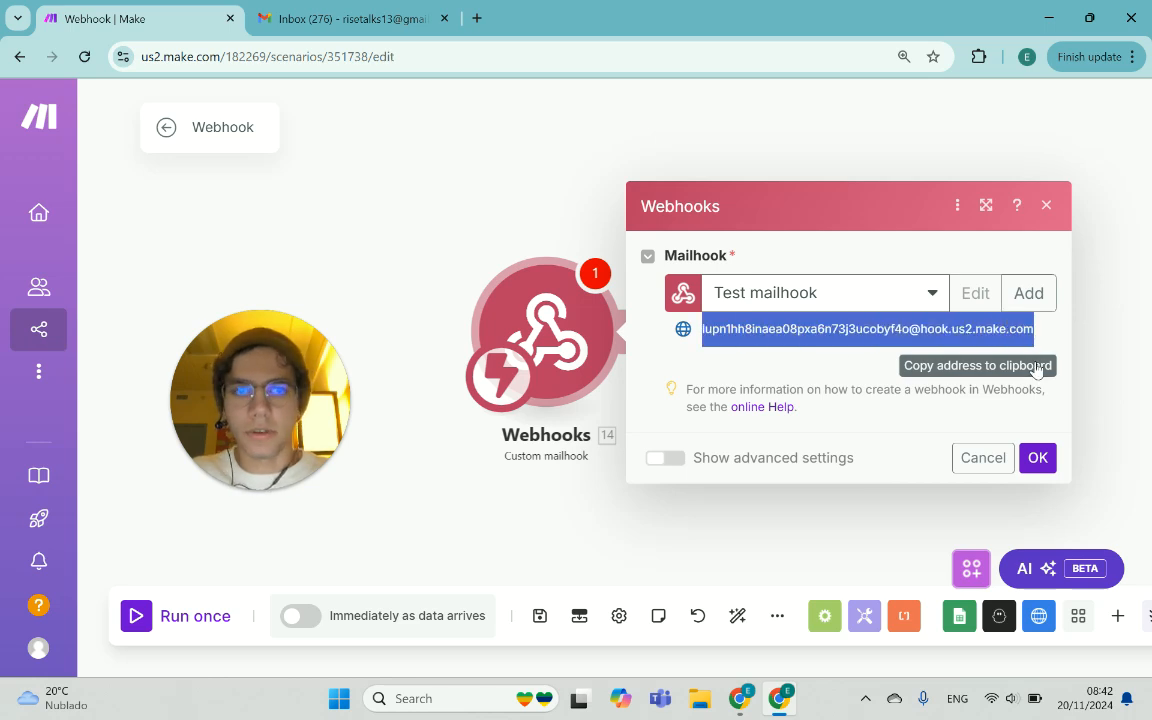
click(348, 18)
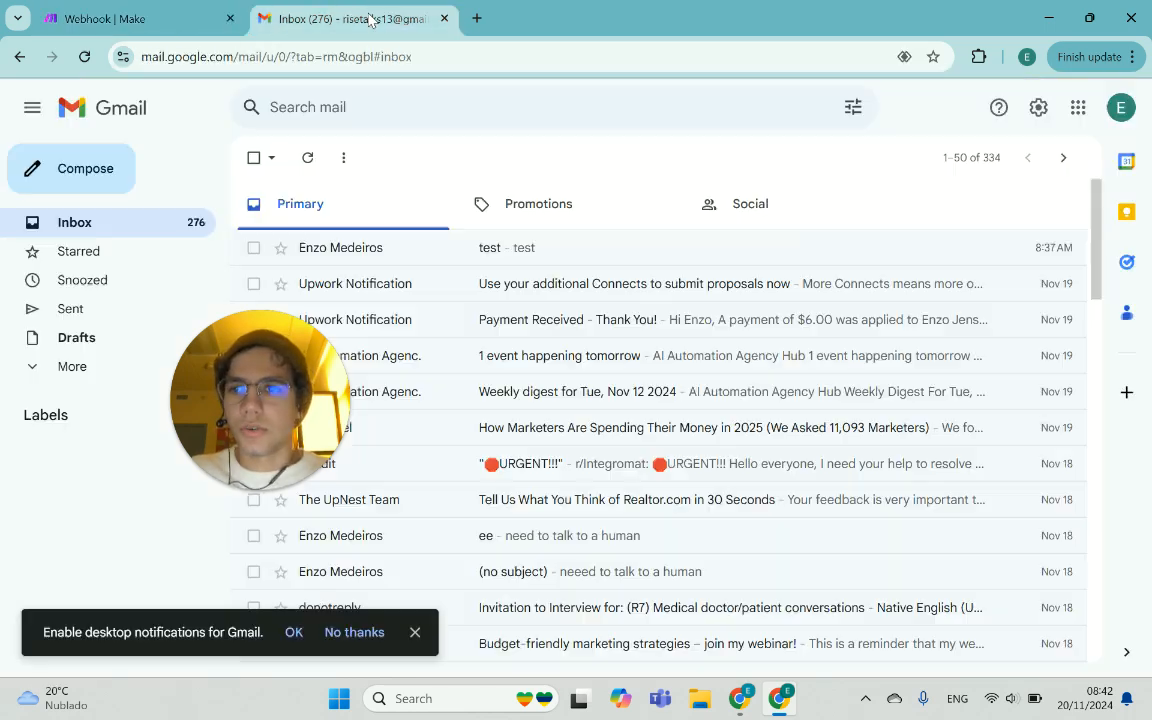
Send a Gmail test email with subject 'ttest' to the mailhook while the scenario runs once
click(84, 168)
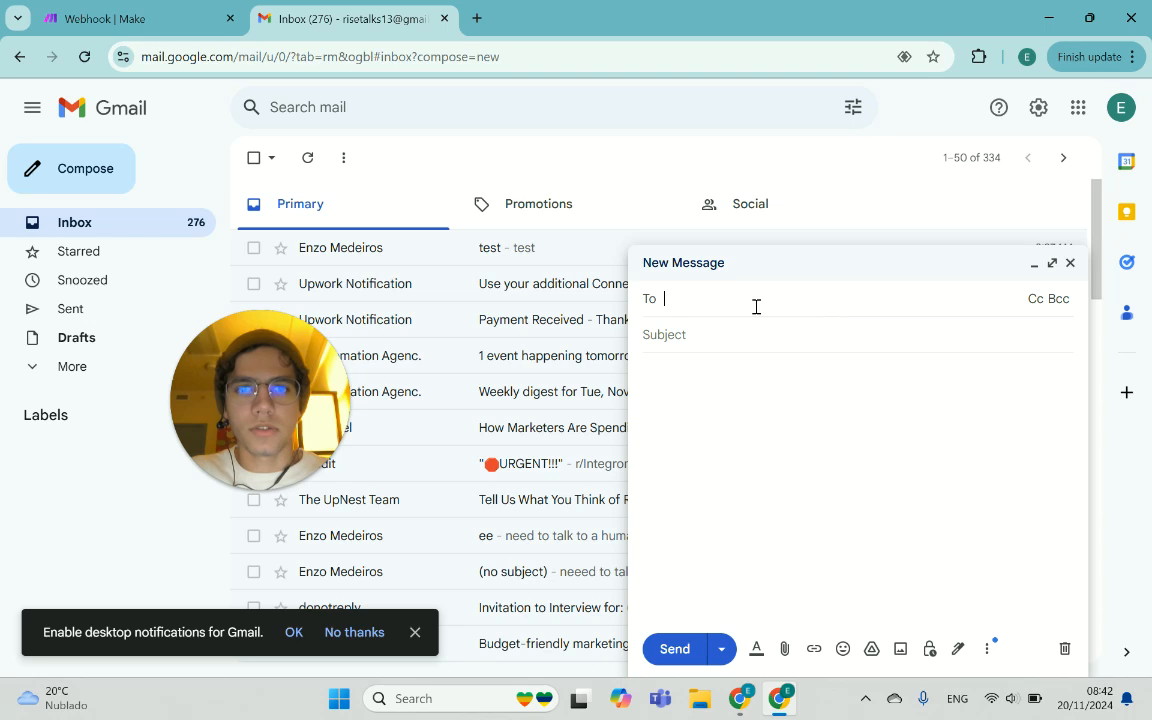
click(136, 18)
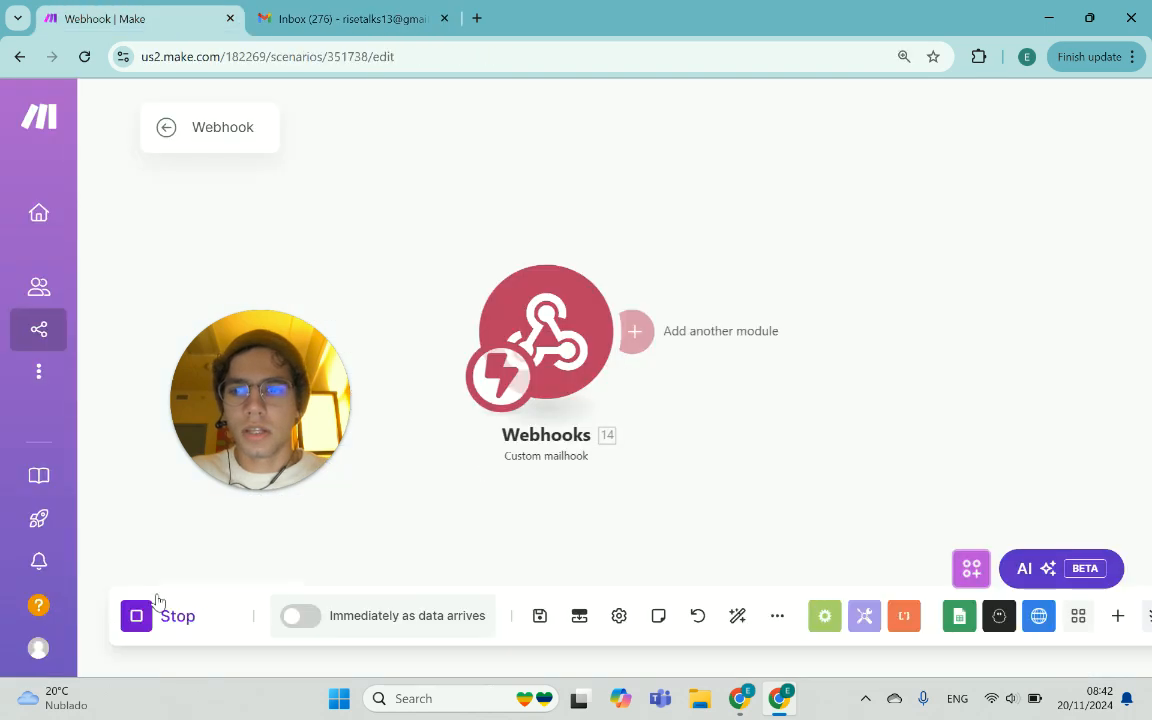
click(350, 18)
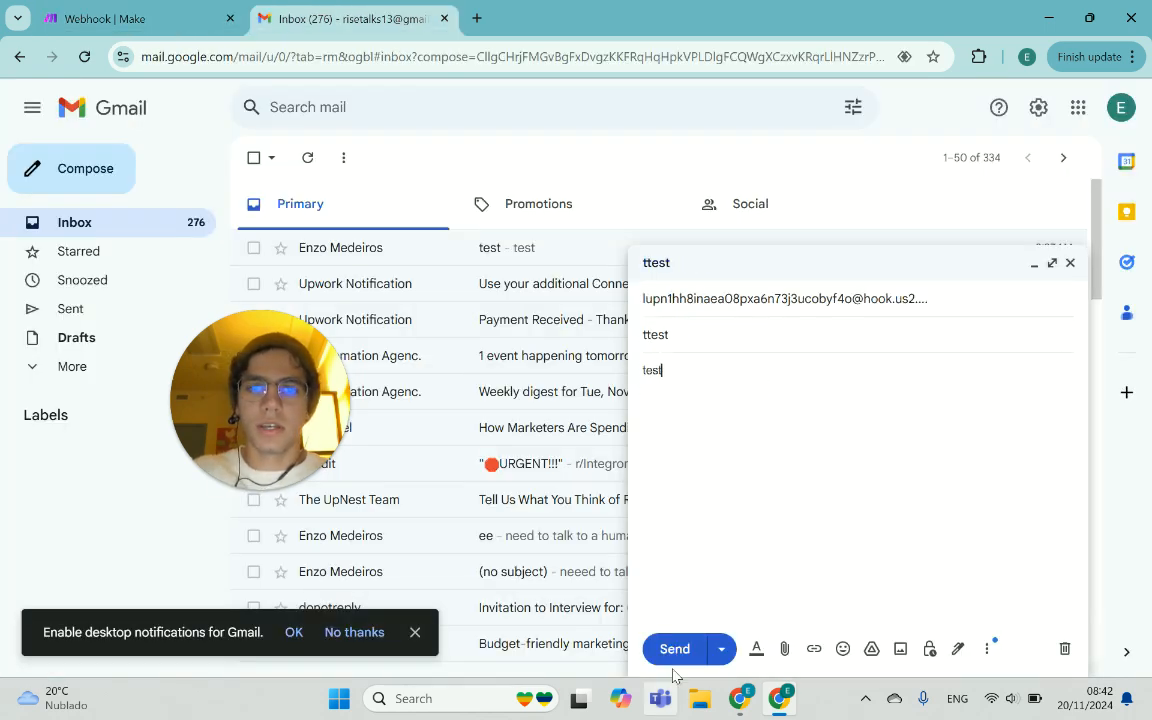
click(136, 18)
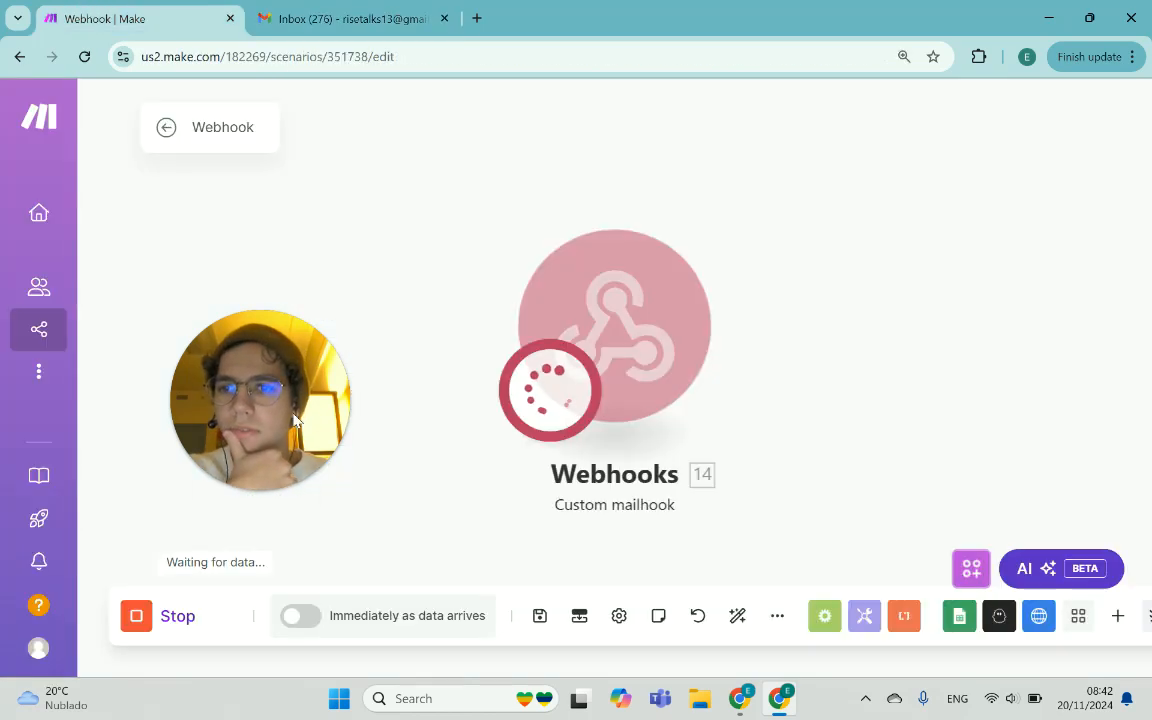
mouse_move(716, 408)
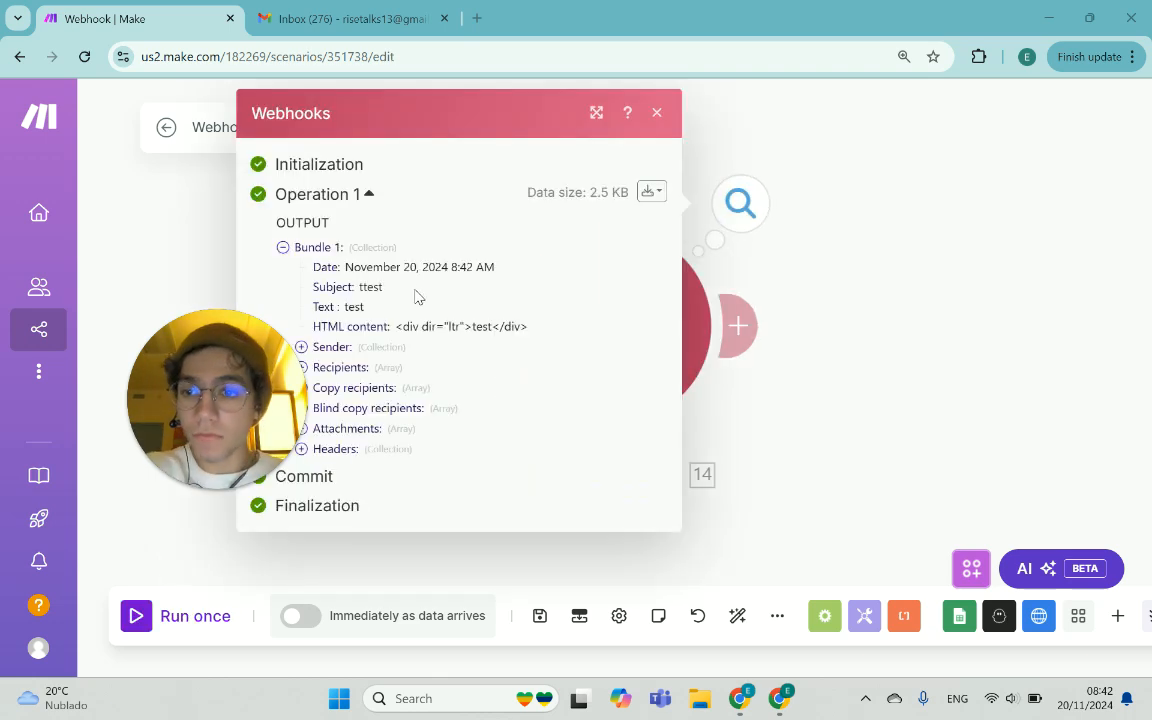
Review the received bundle's date, subject and text, then close the run output
drag(312, 268, 384, 288)
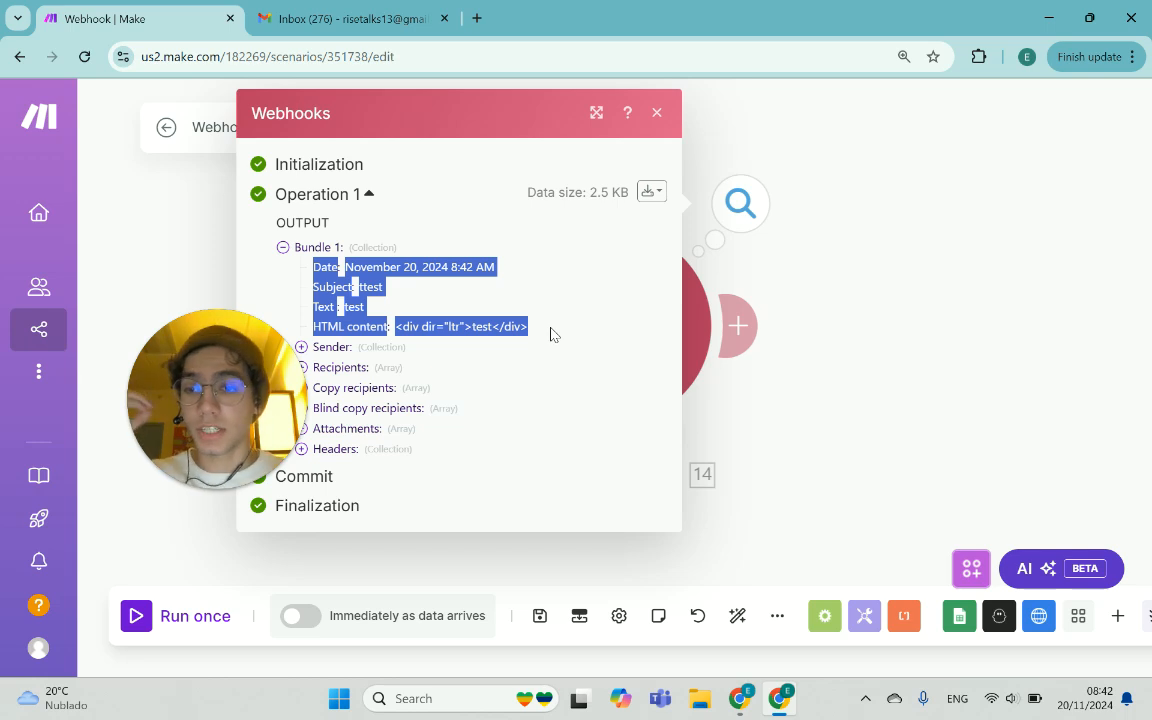
click(656, 112)
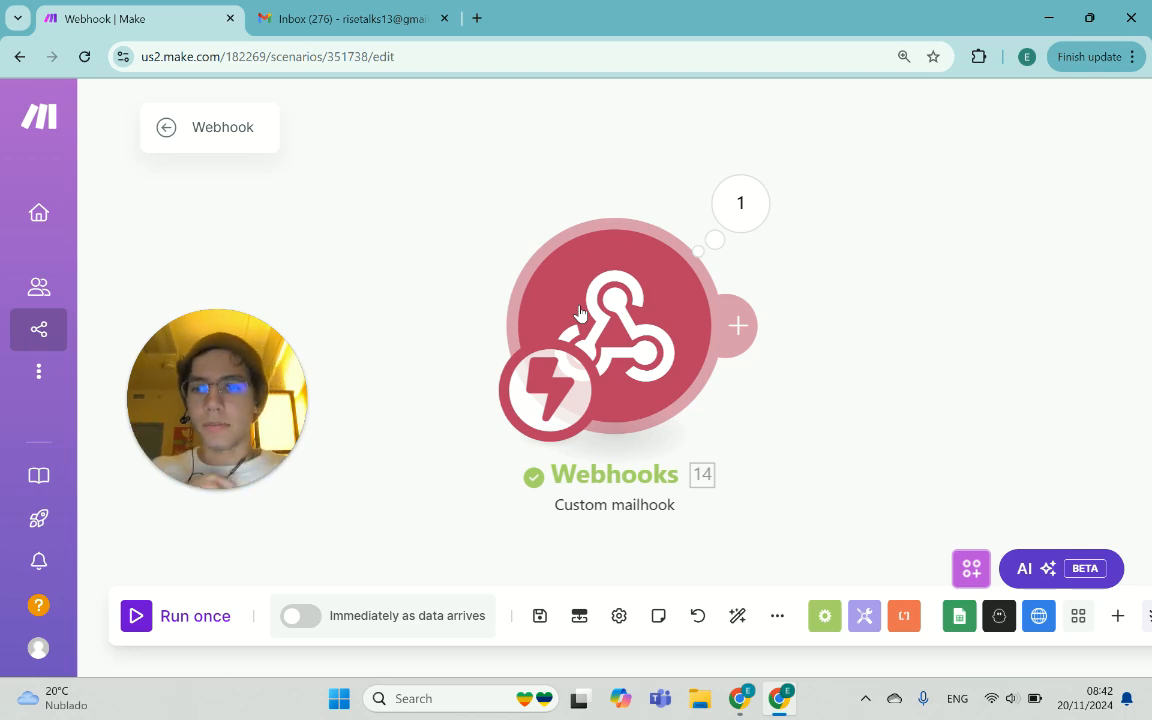
mouse_move(350, 18)
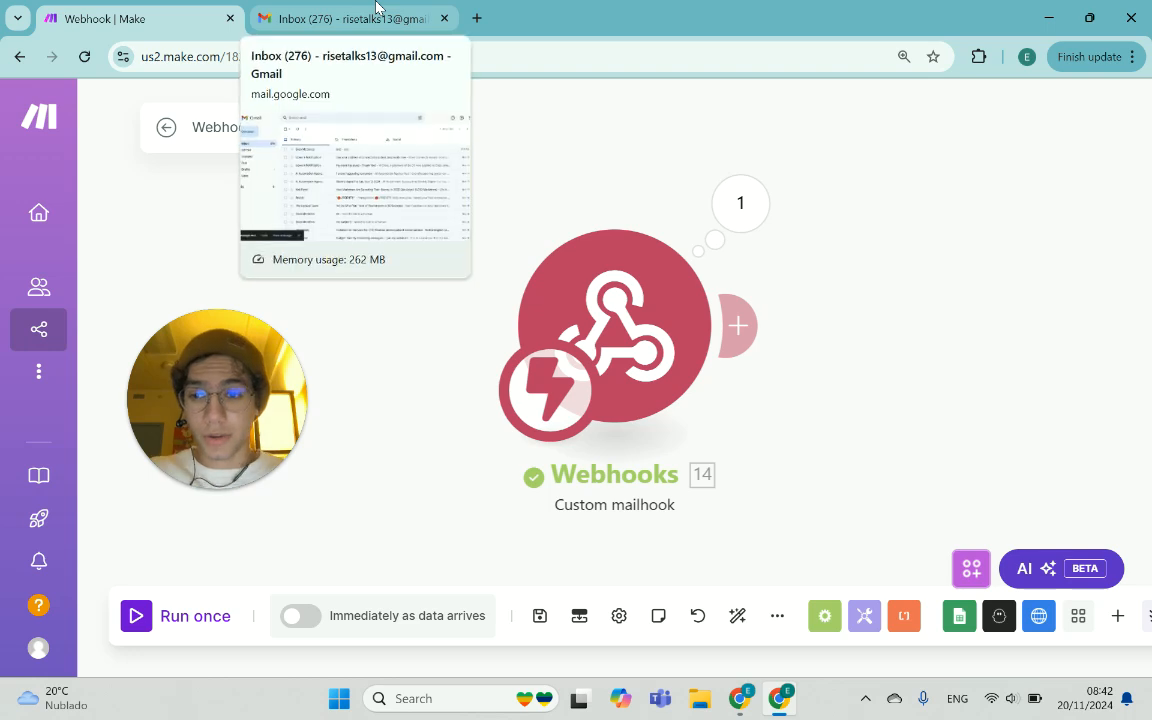
In Gmail settings, start adding a new forwarding address under Forwarding and POP/IMAP
click(348, 18)
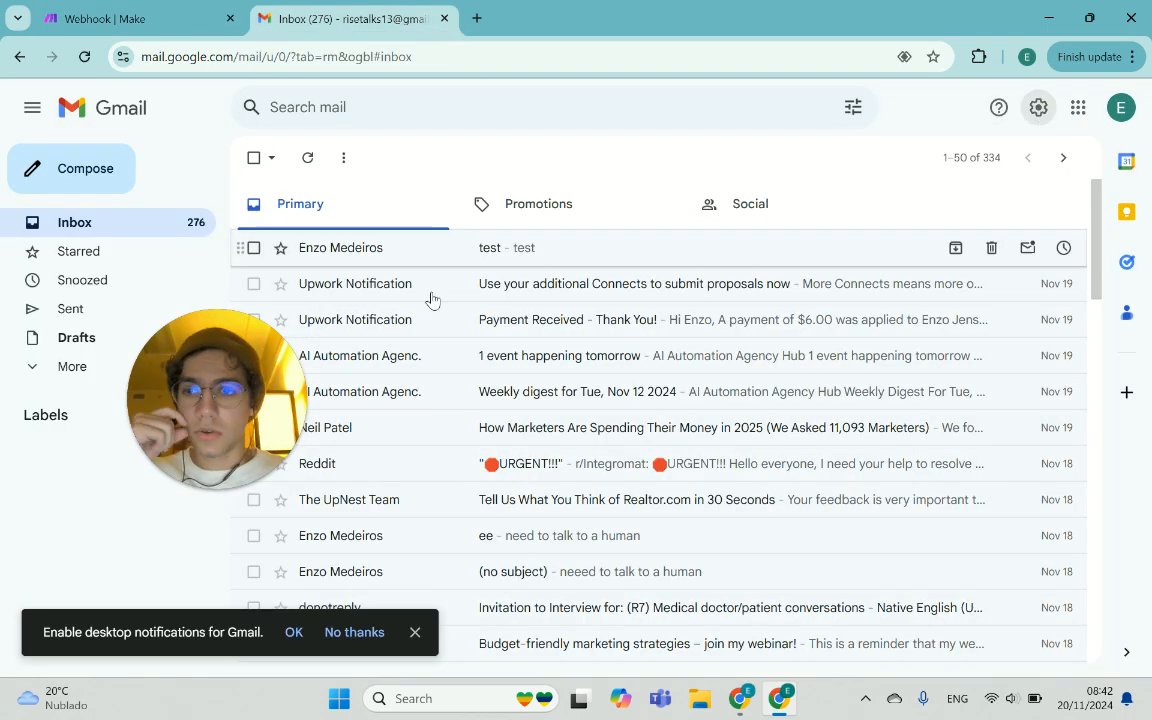
click(1036, 108)
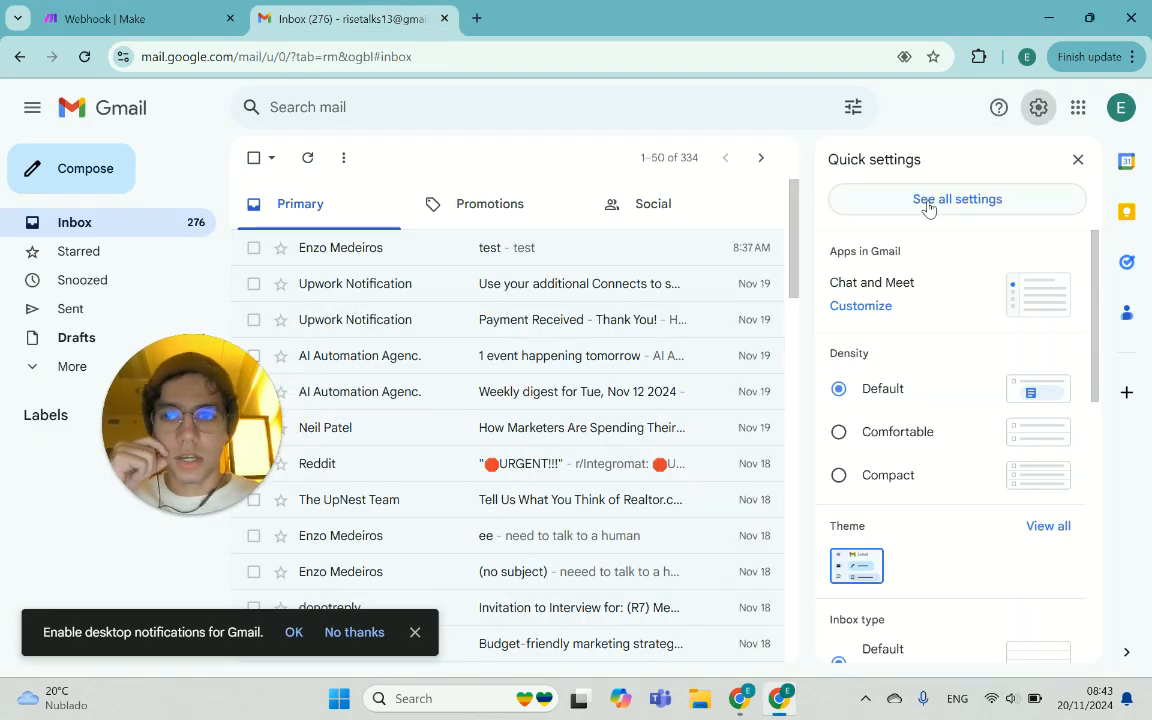
click(956, 198)
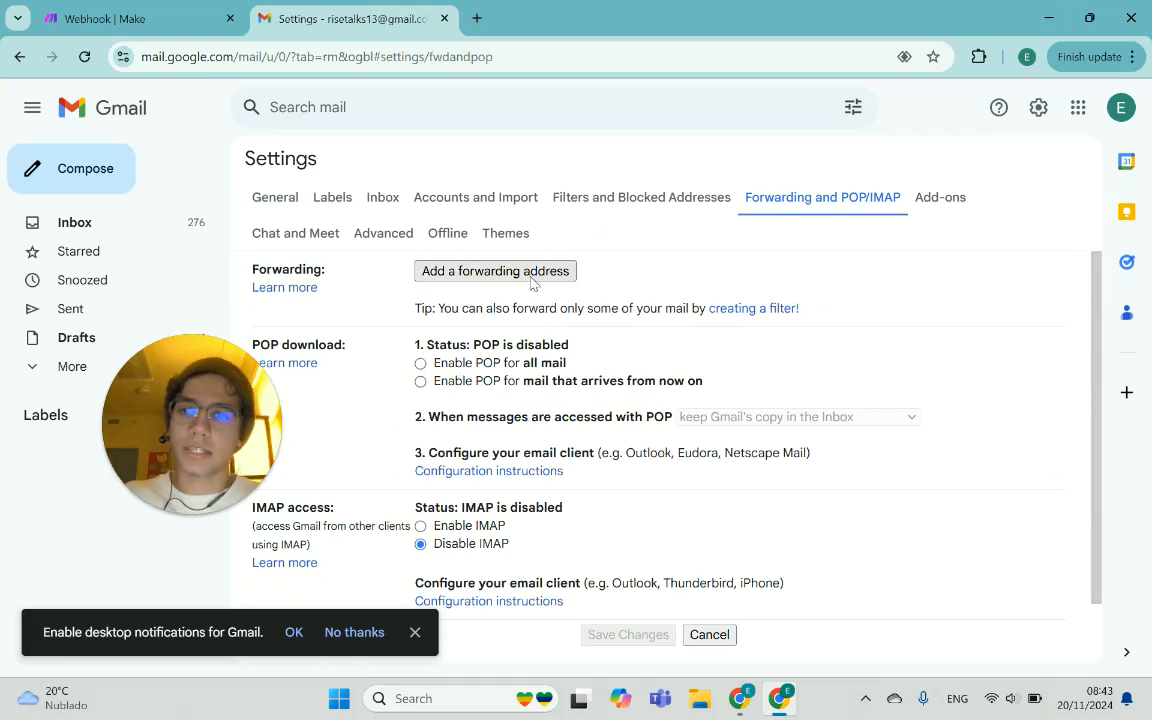
click(496, 272)
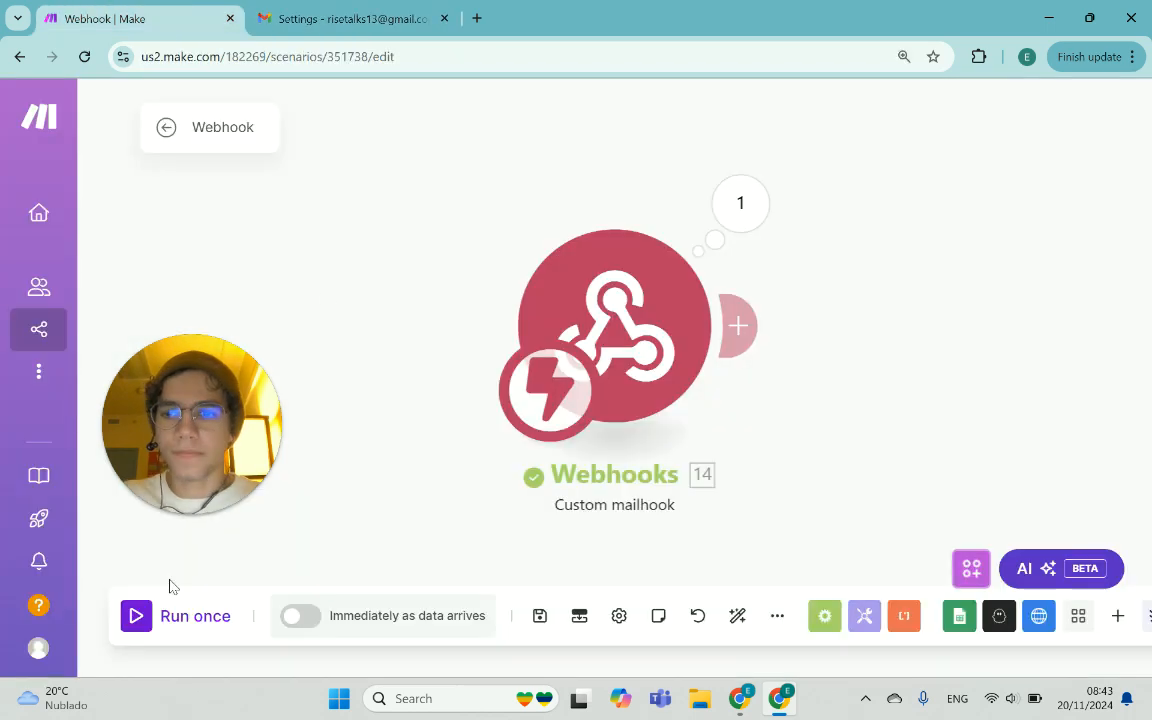
Submit the mailhook address as forwarding address so Gmail sends it a confirmation link
click(350, 18)
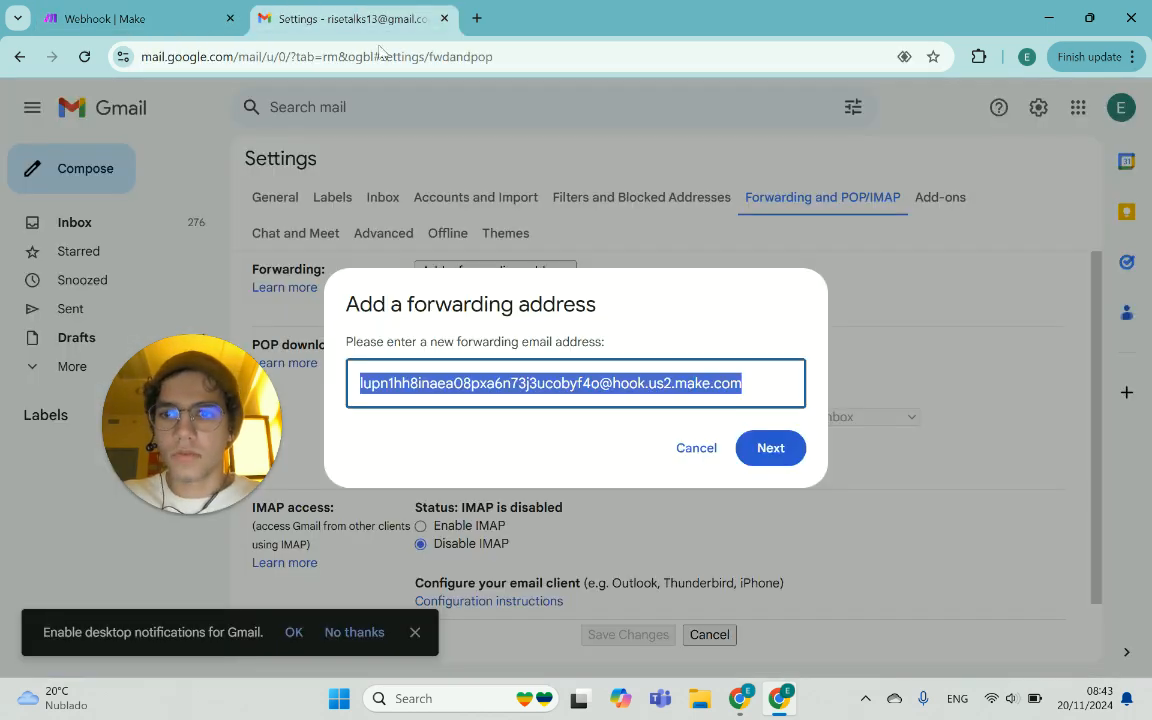
click(770, 448)
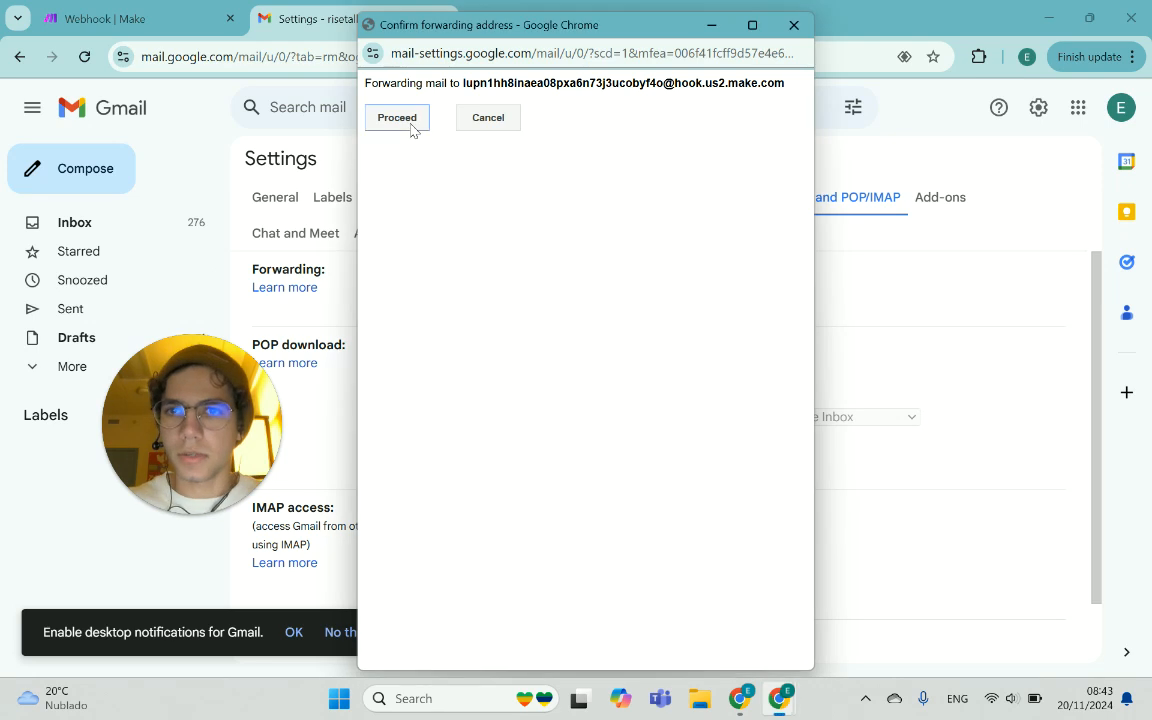
click(396, 116)
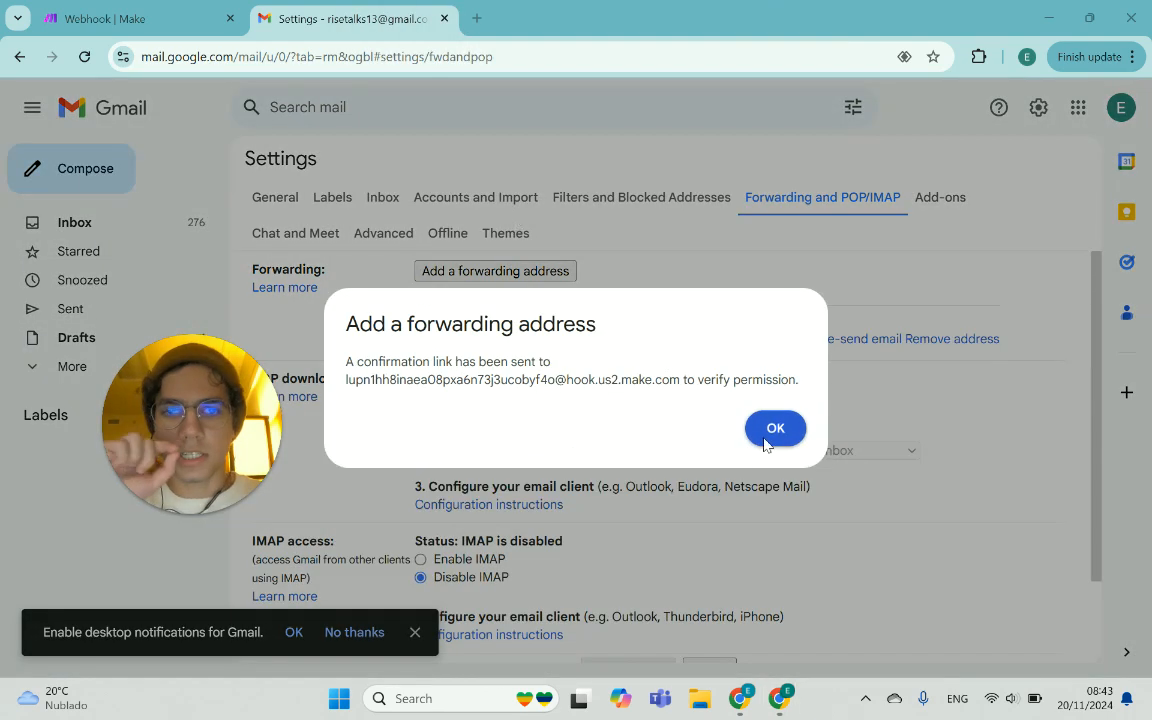
click(776, 428)
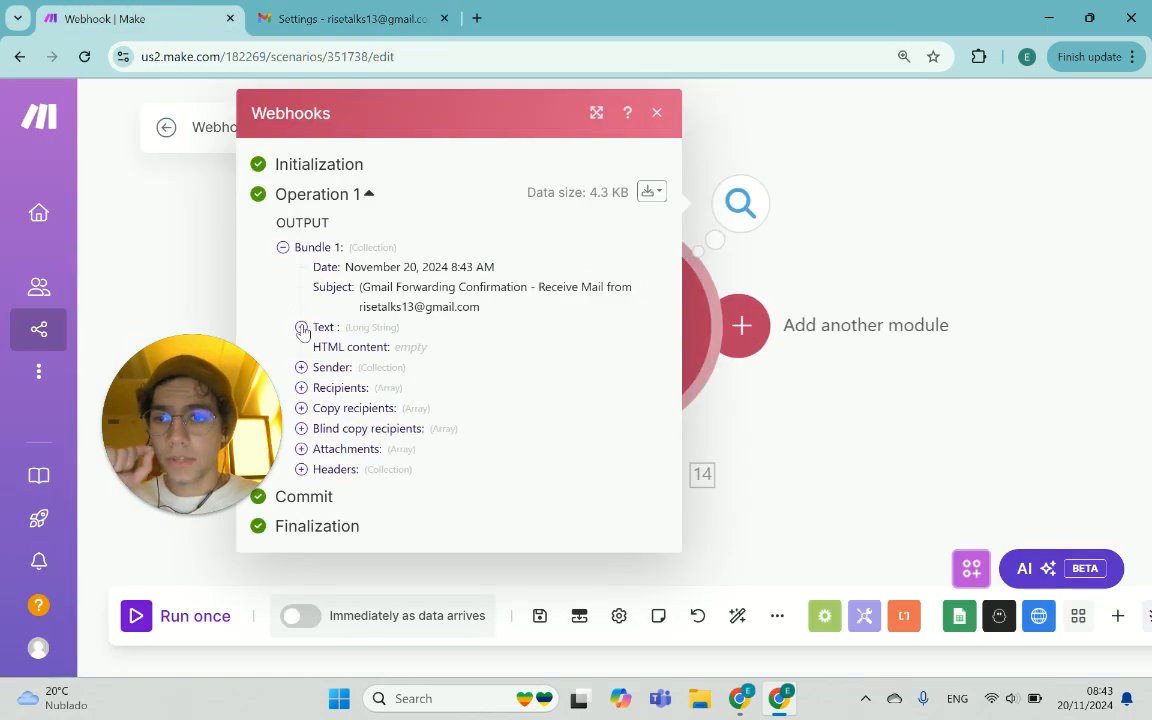
Confirm Gmail forwarding via the link in the confirmation email captured by the Make bundle
click(300, 328)
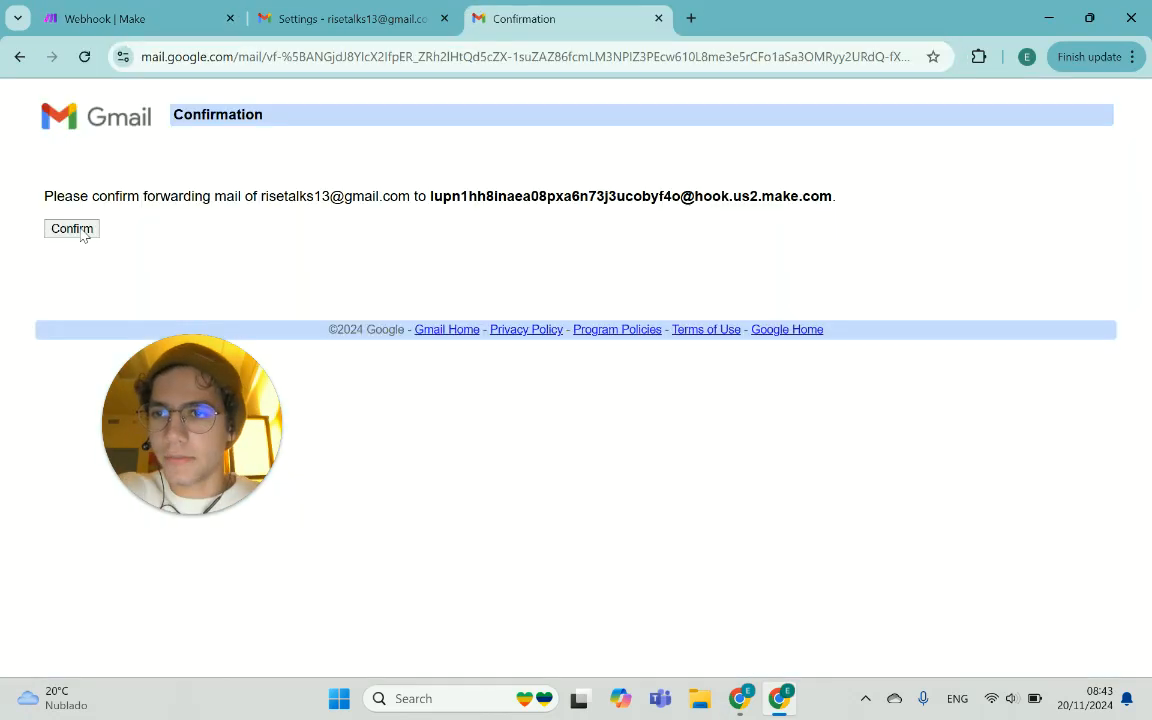
click(72, 228)
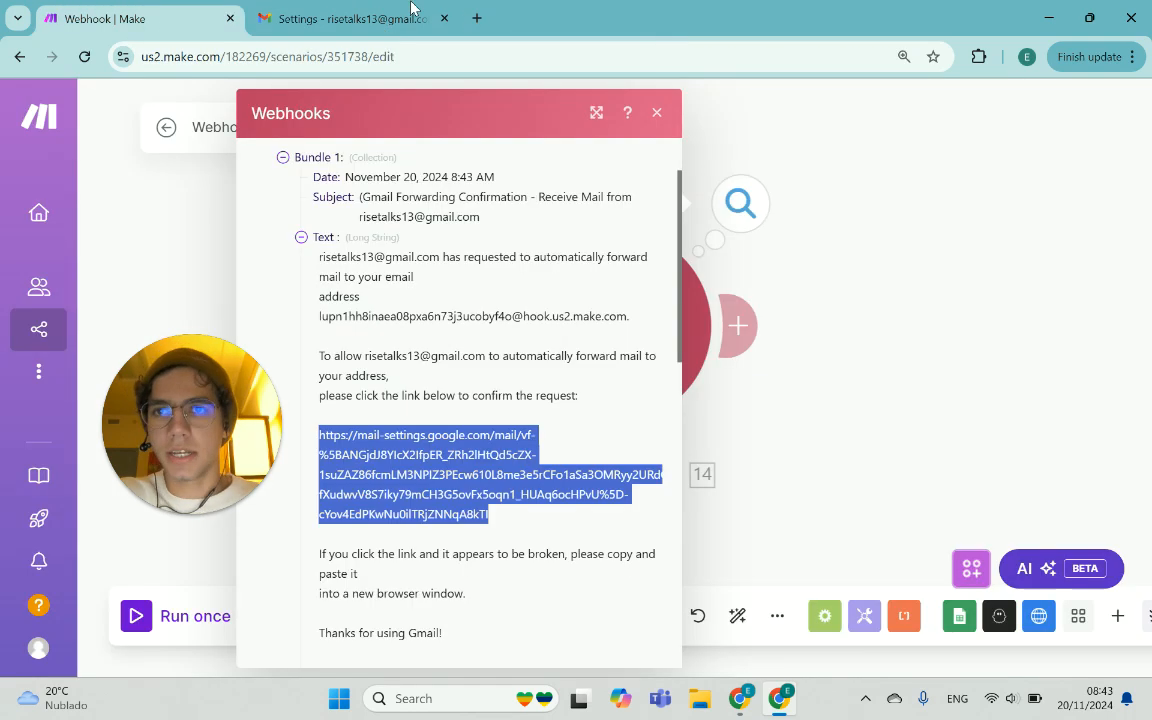
click(344, 18)
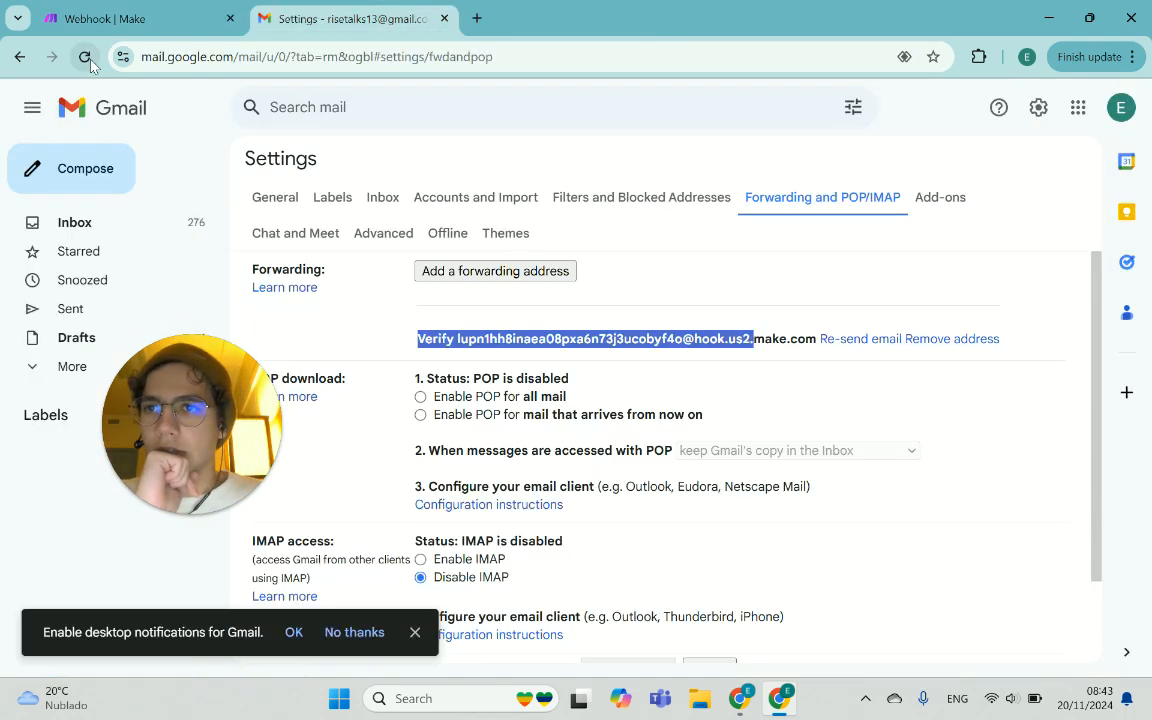
Enable 'Forward a copy of incoming mail' and copy the mailhook address from Make
click(84, 56)
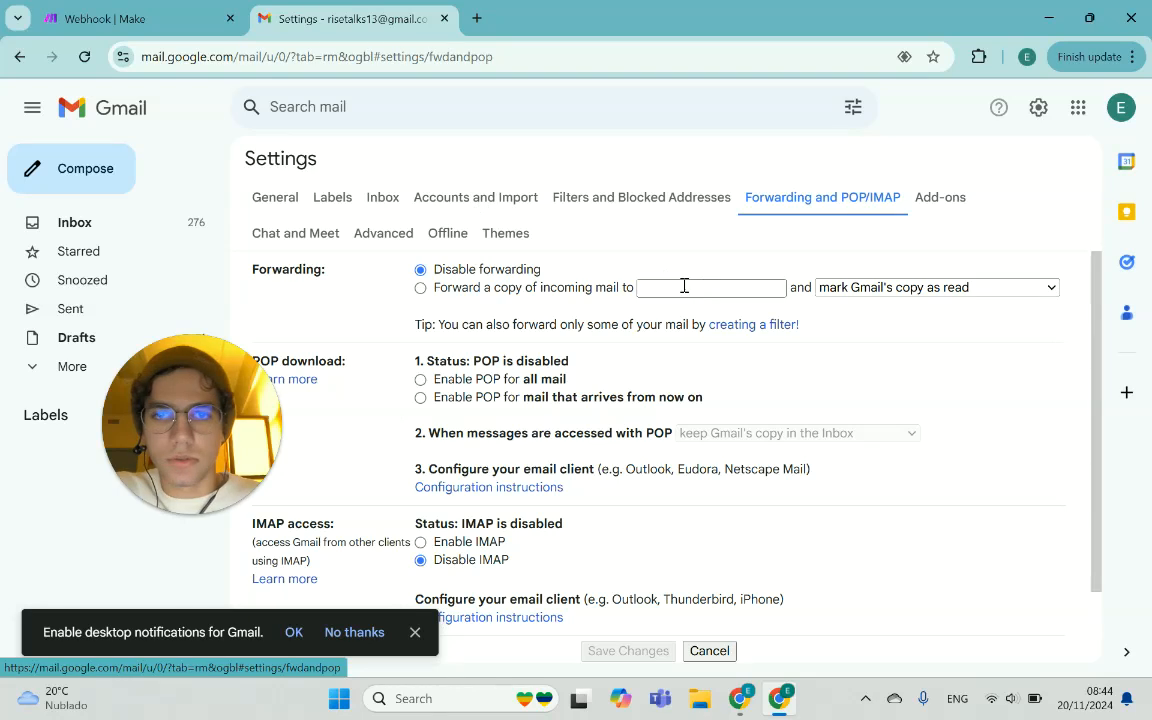
click(420, 288)
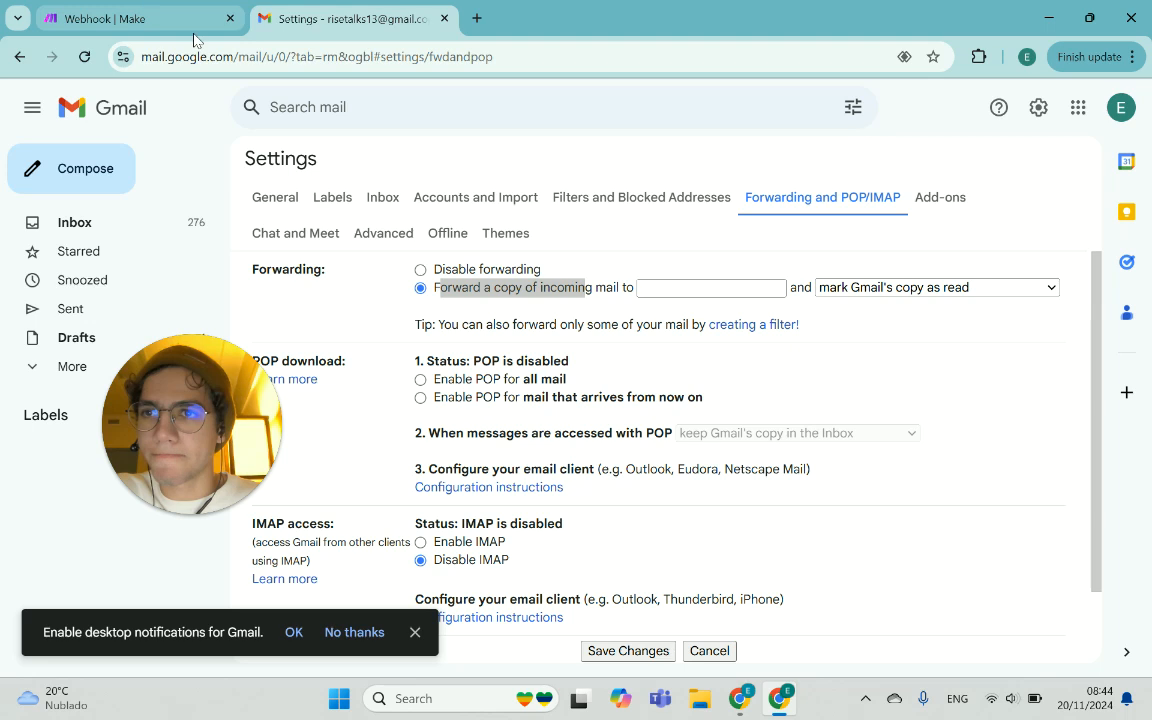
click(140, 18)
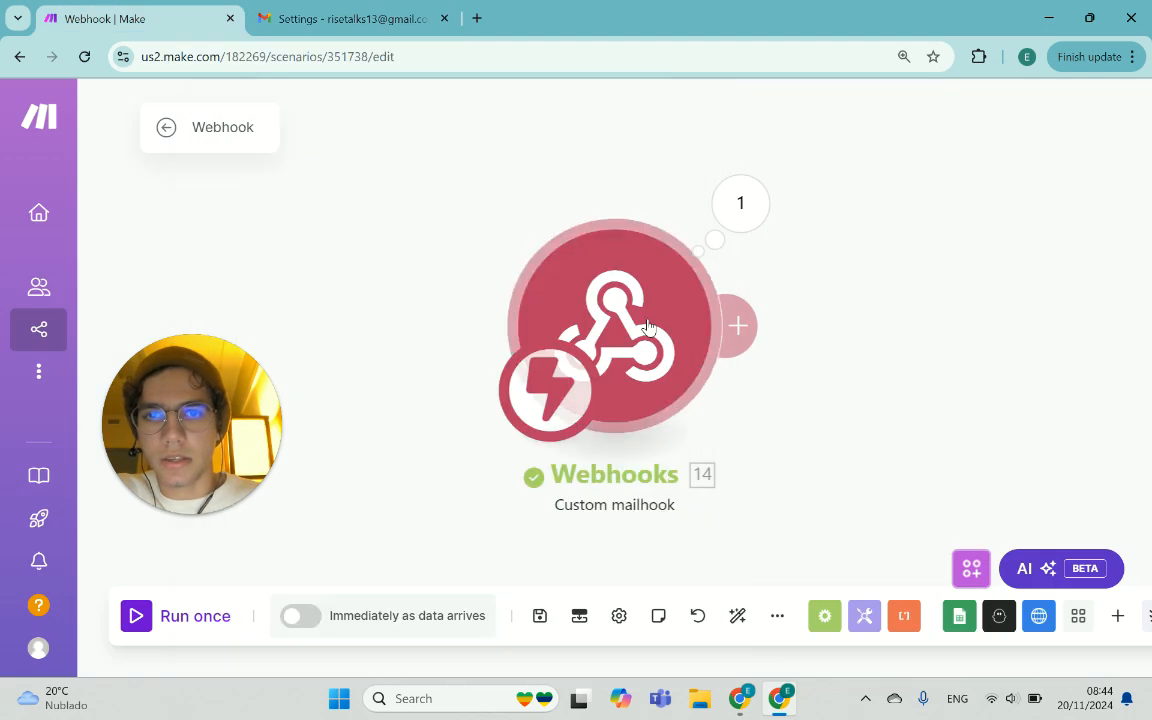
click(610, 330)
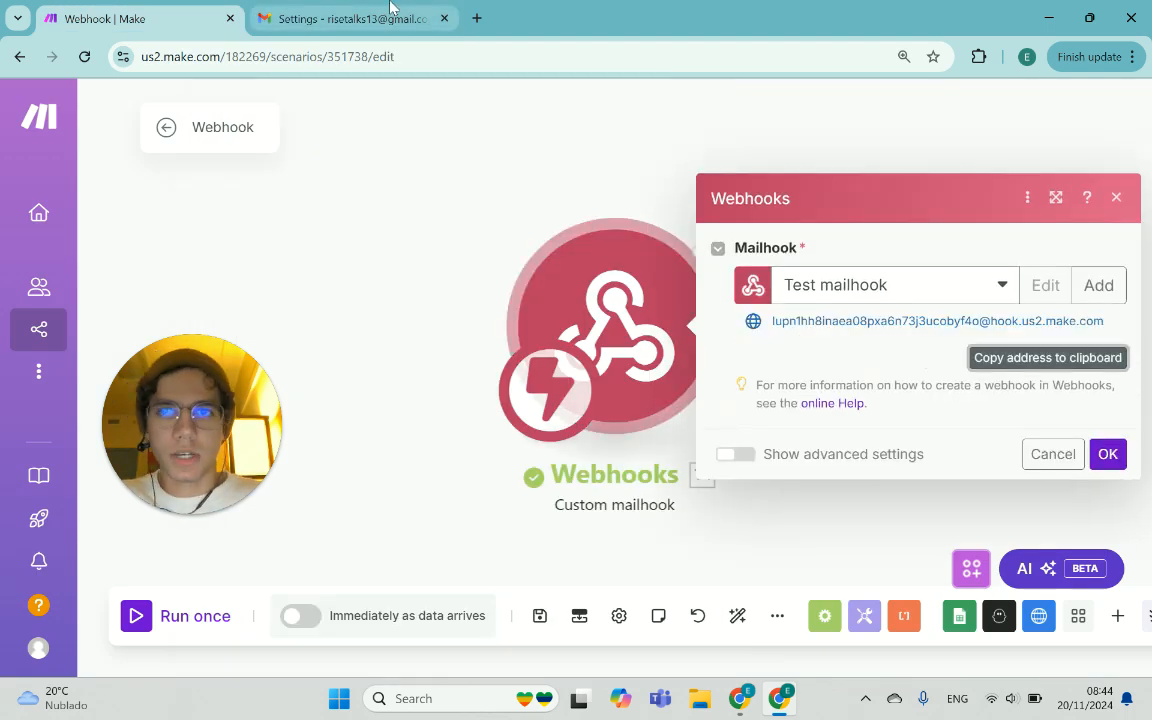
click(344, 18)
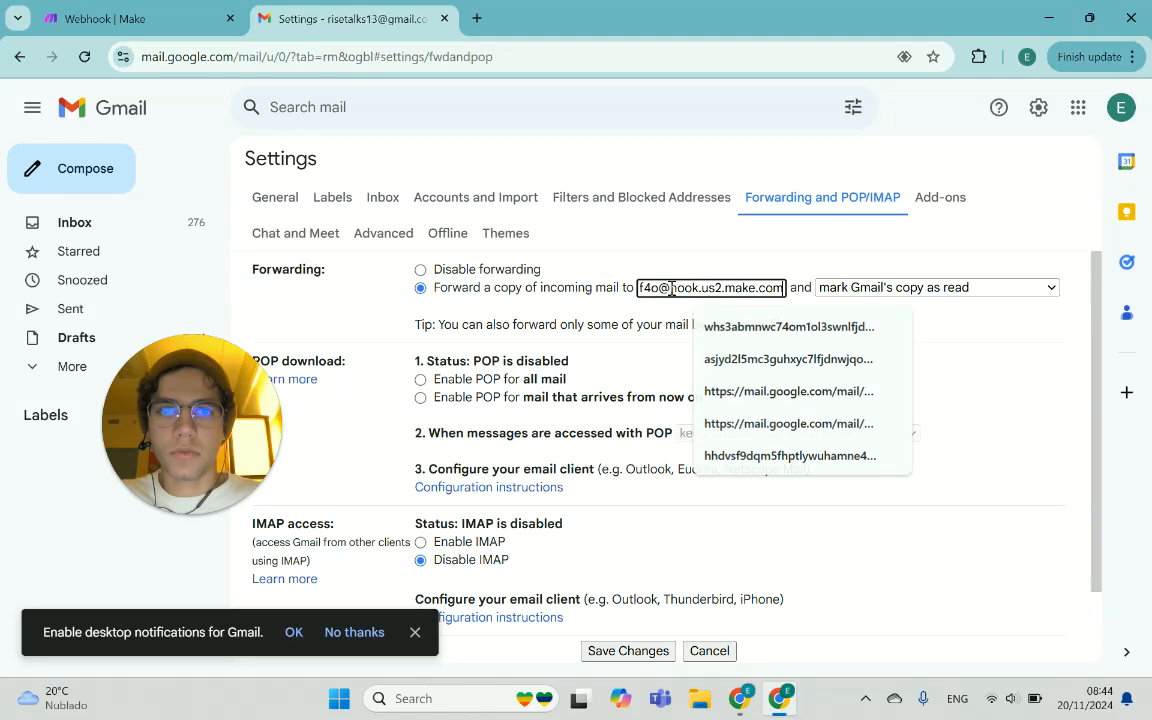
Save Gmail's forwarding settings, run the scenario once, and open the second Gmail account
click(628, 650)
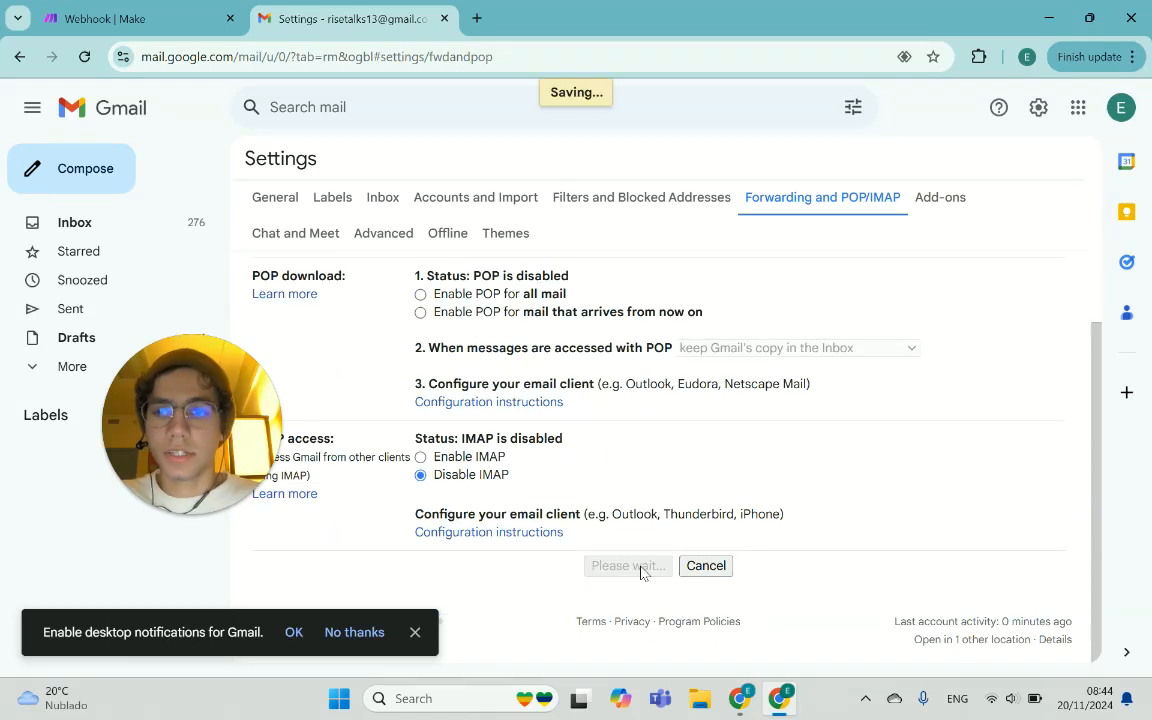
click(628, 564)
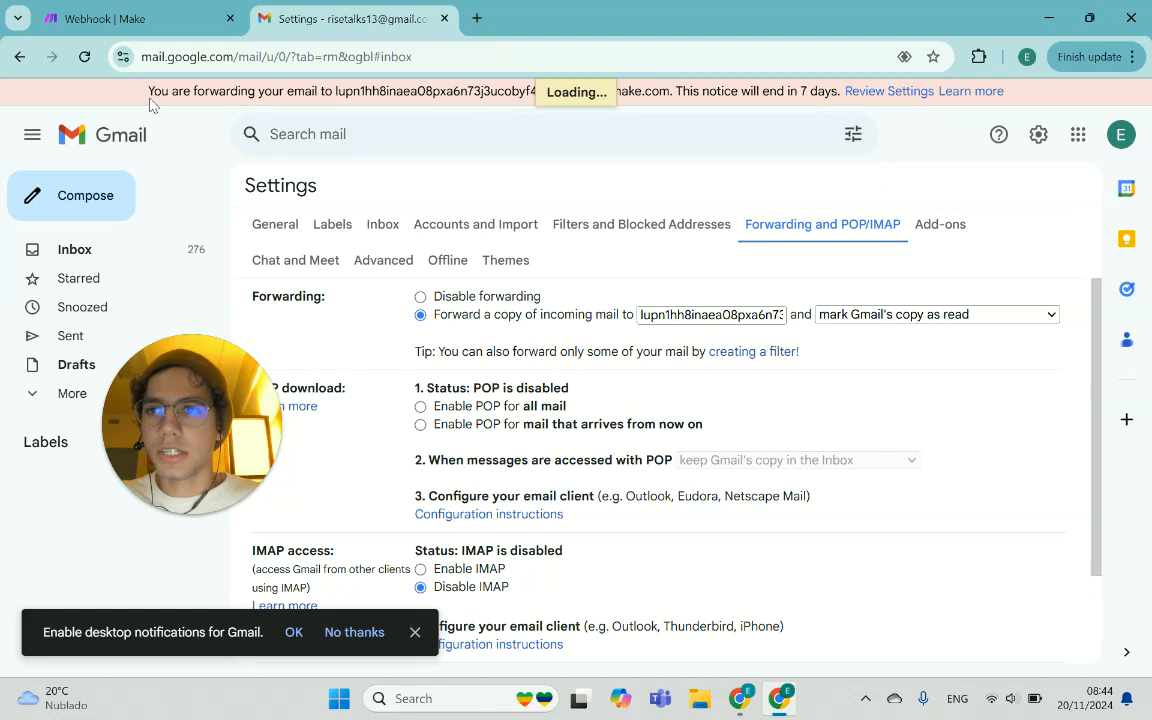
click(74, 248)
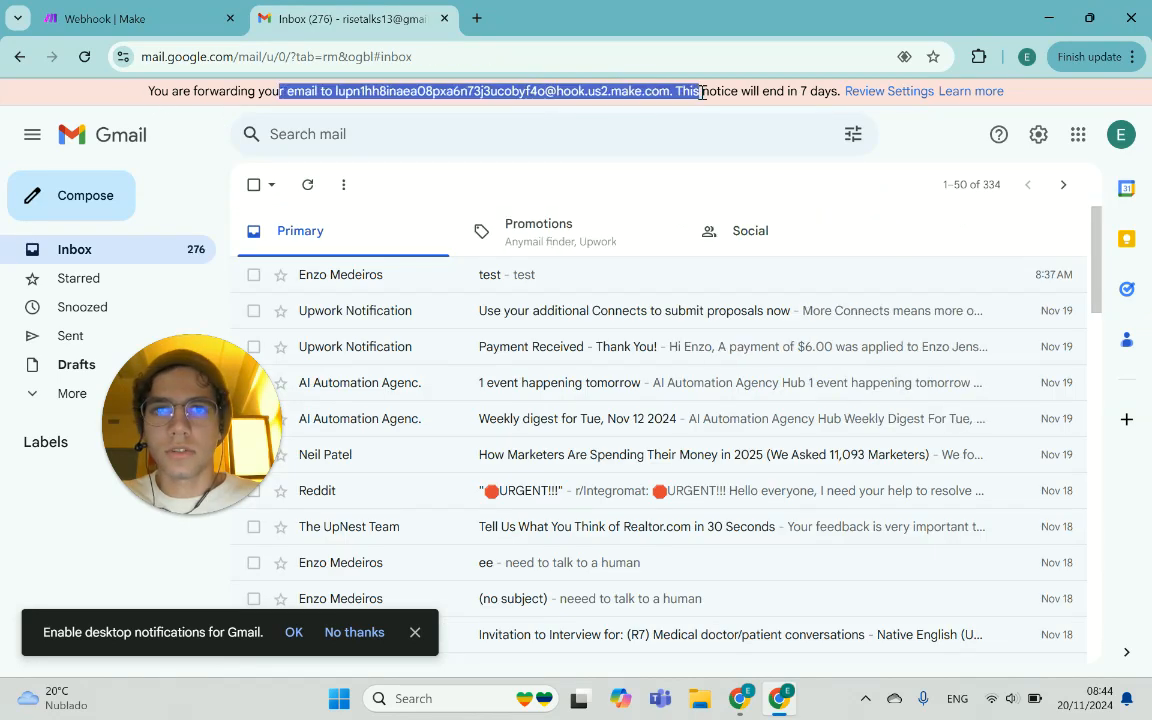
click(140, 18)
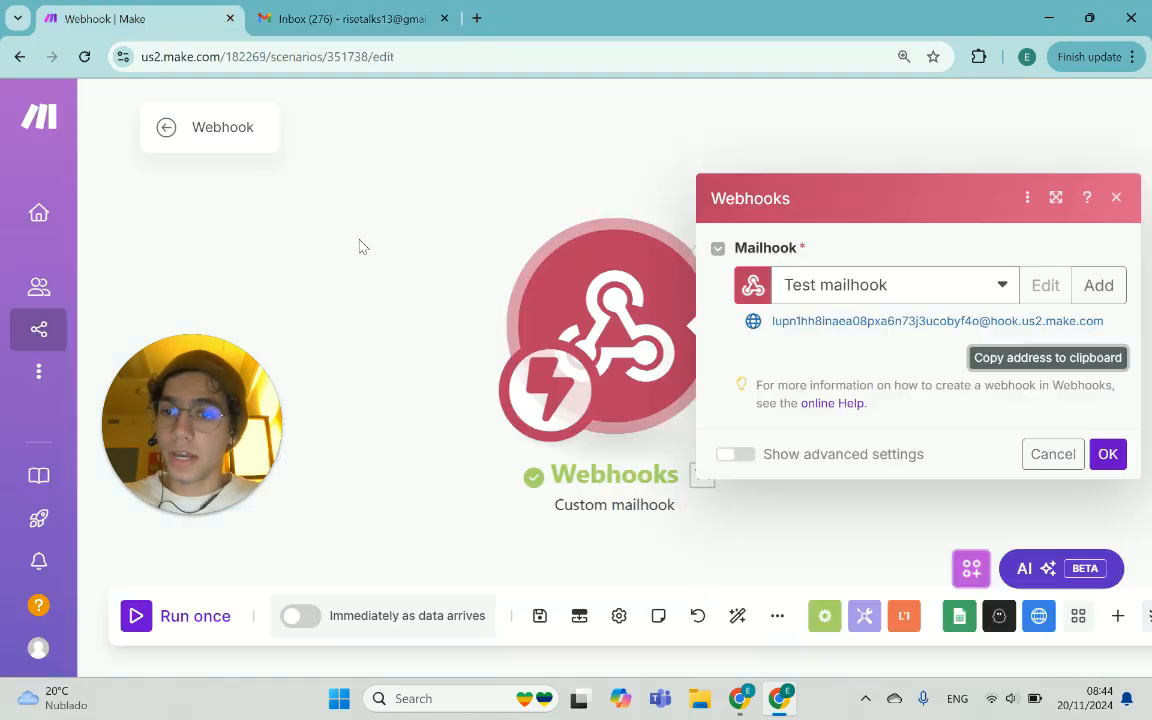
click(1108, 452)
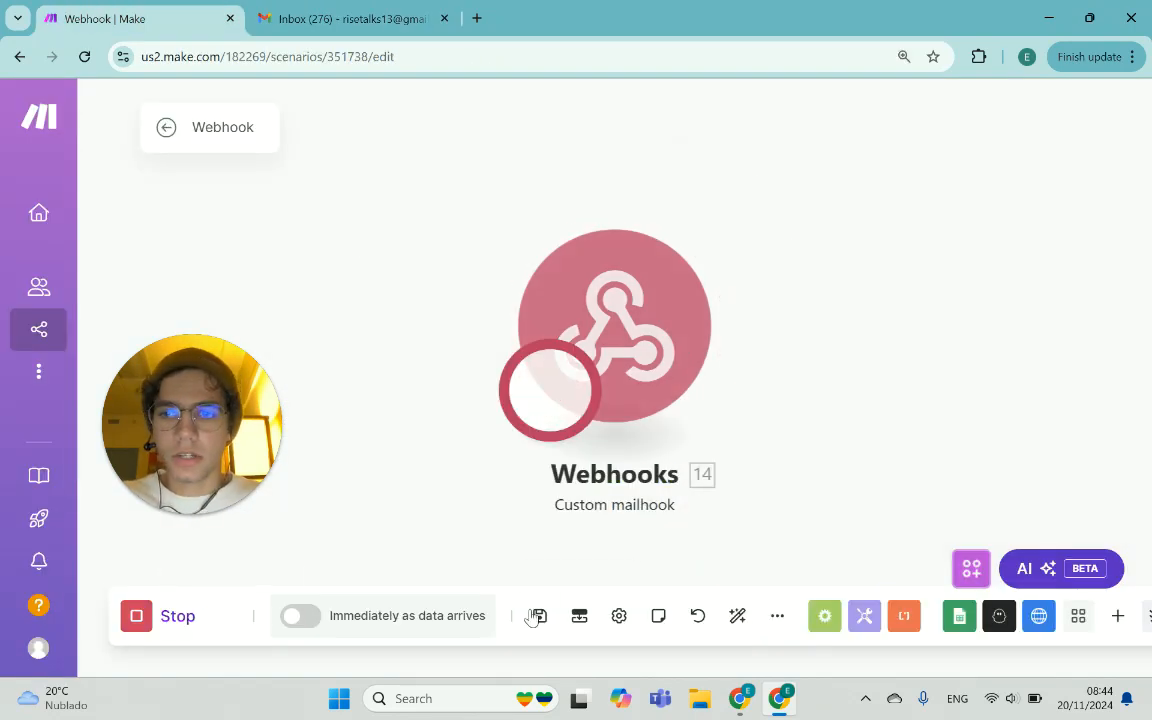
mouse_move(740, 698)
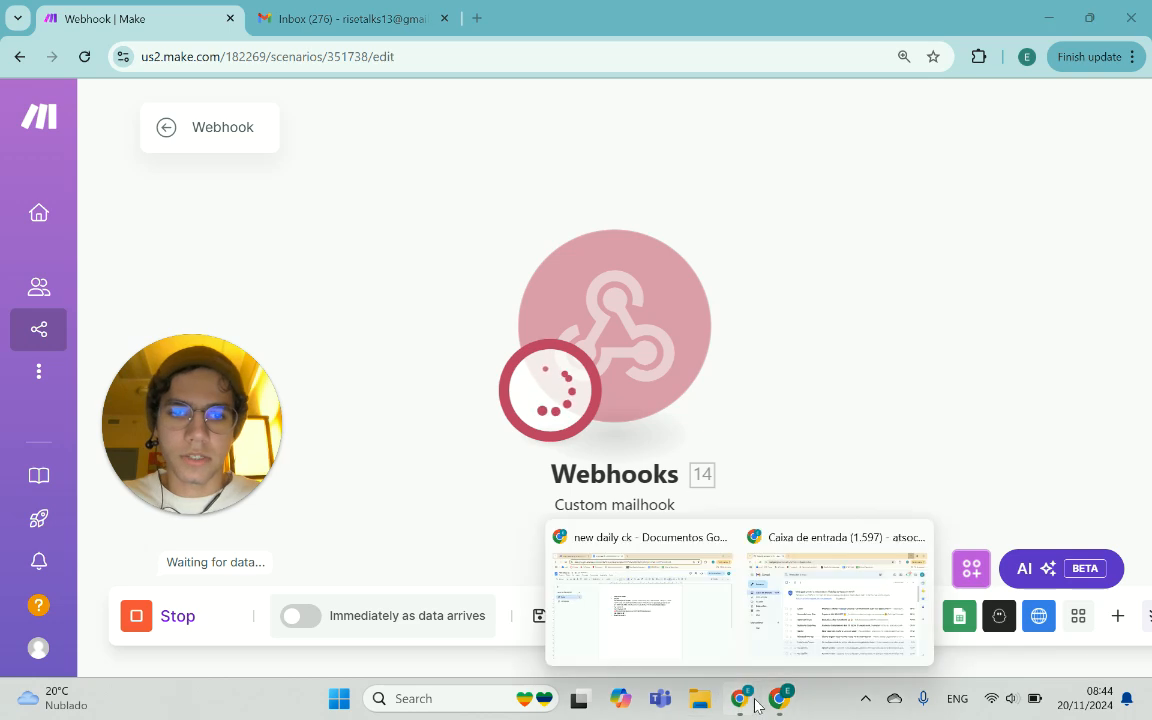
click(836, 610)
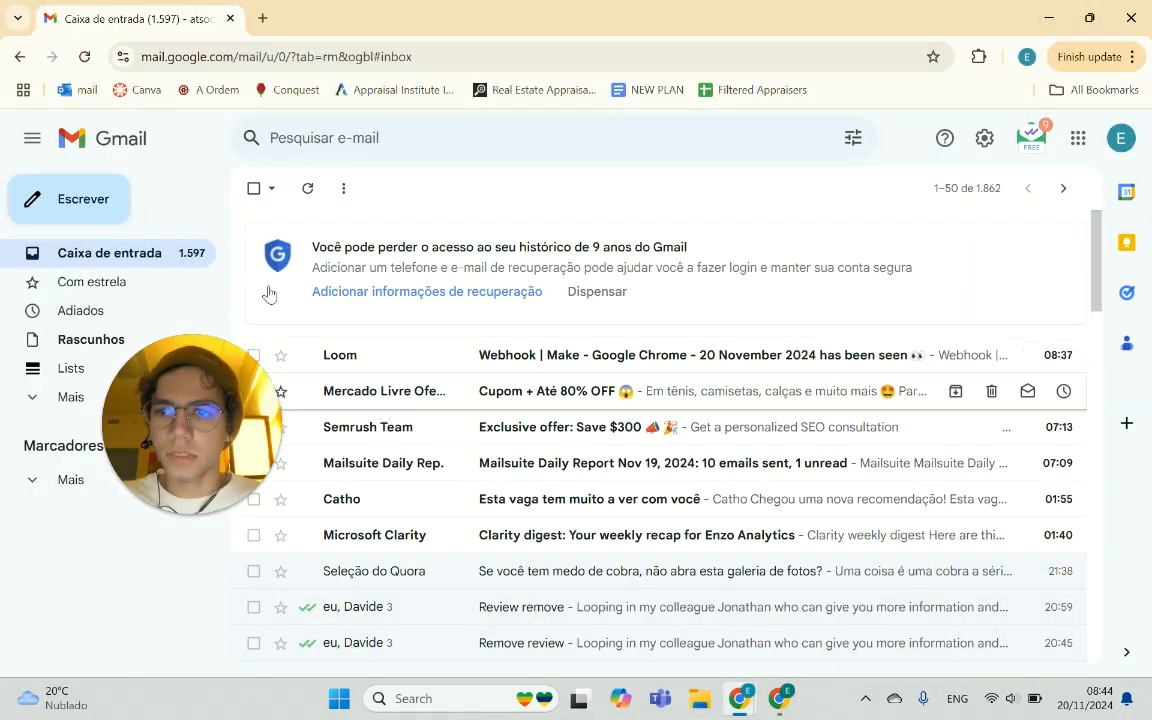
click(68, 200)
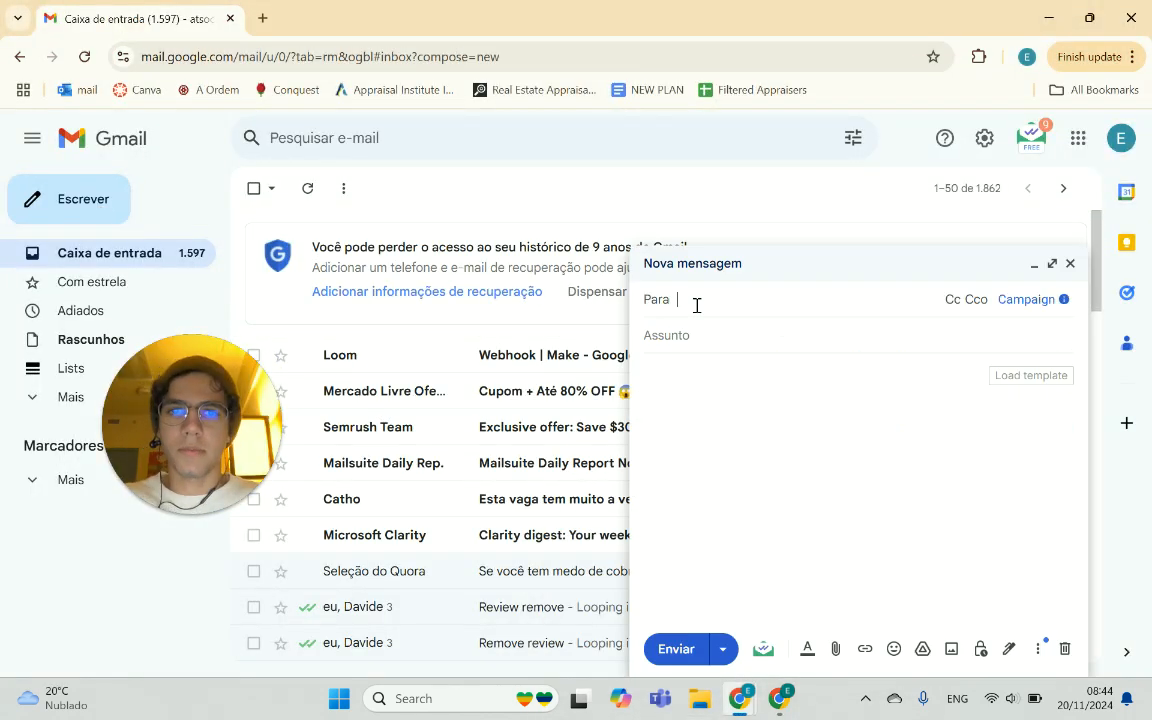
text(Enzo Jensen)
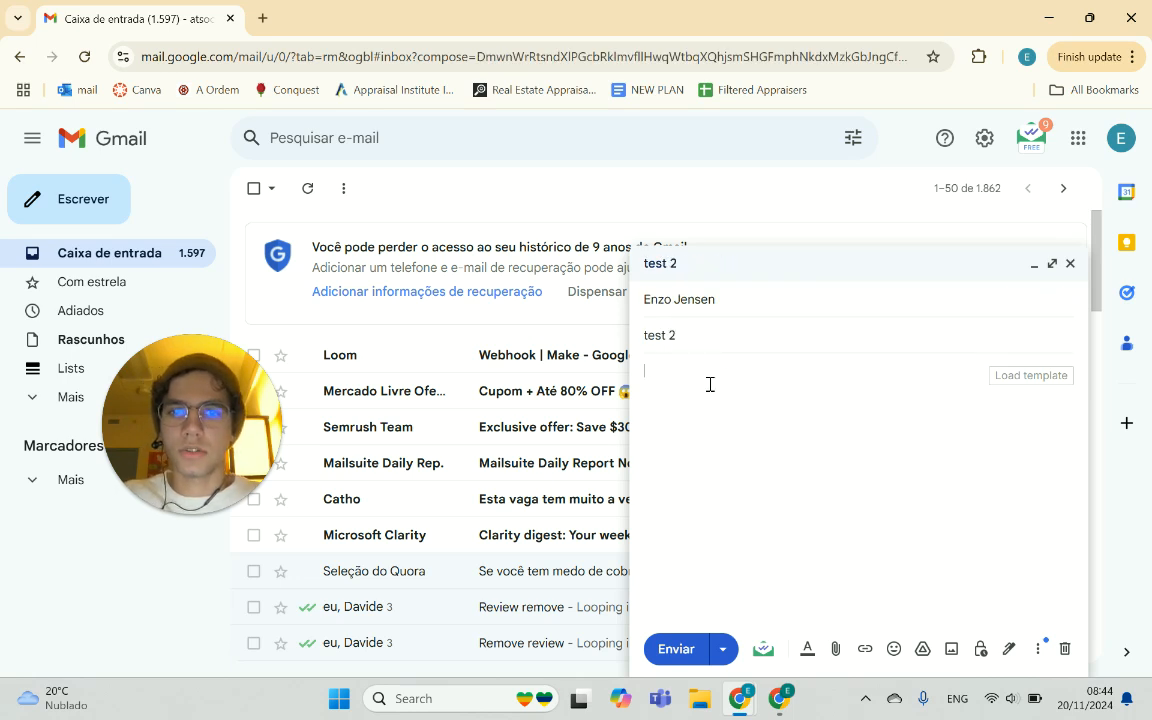
text(test2)
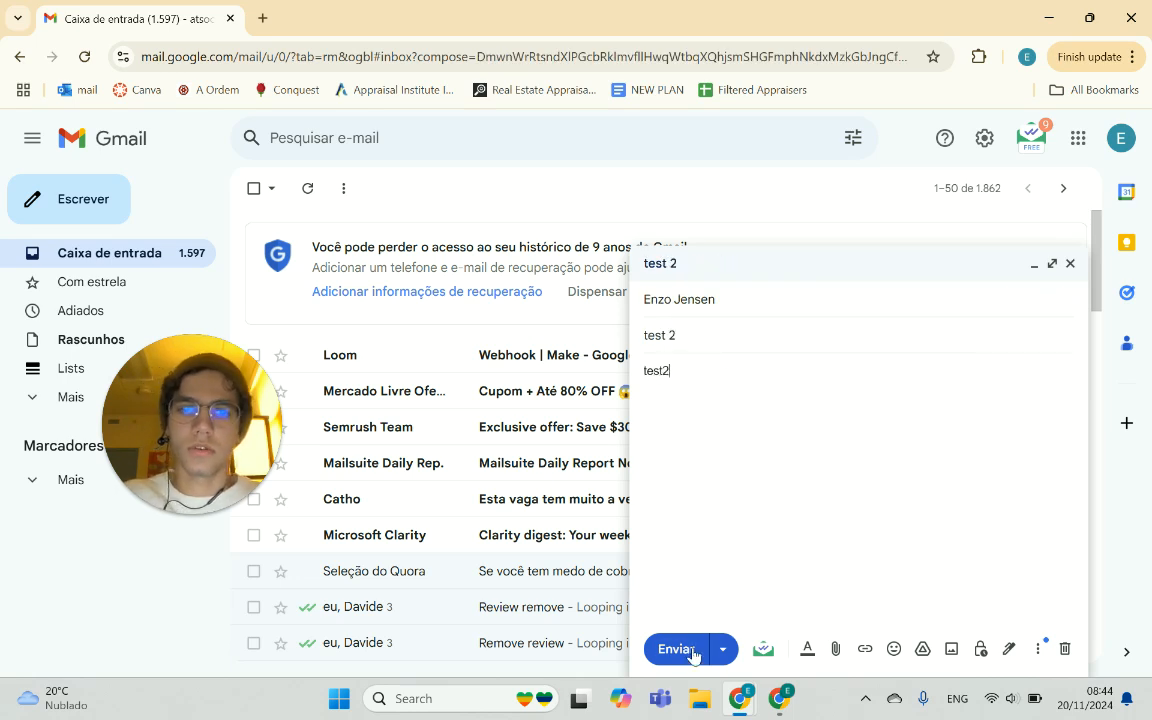
click(676, 648)
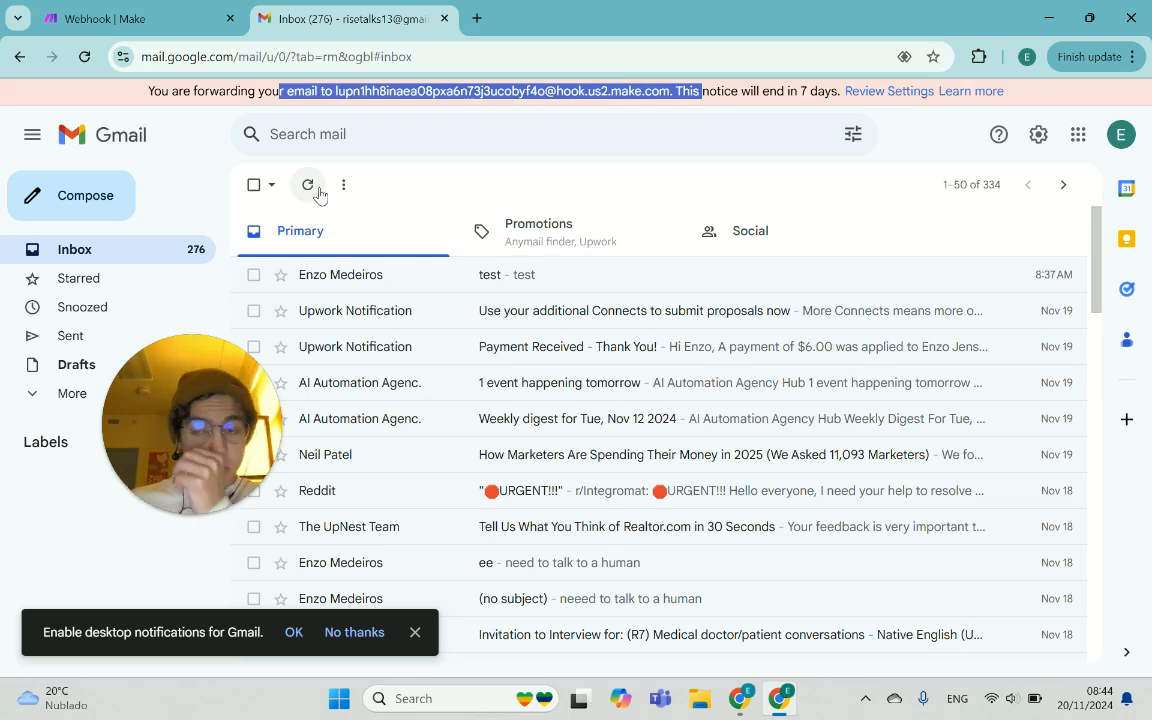
mouse_move(456, 302)
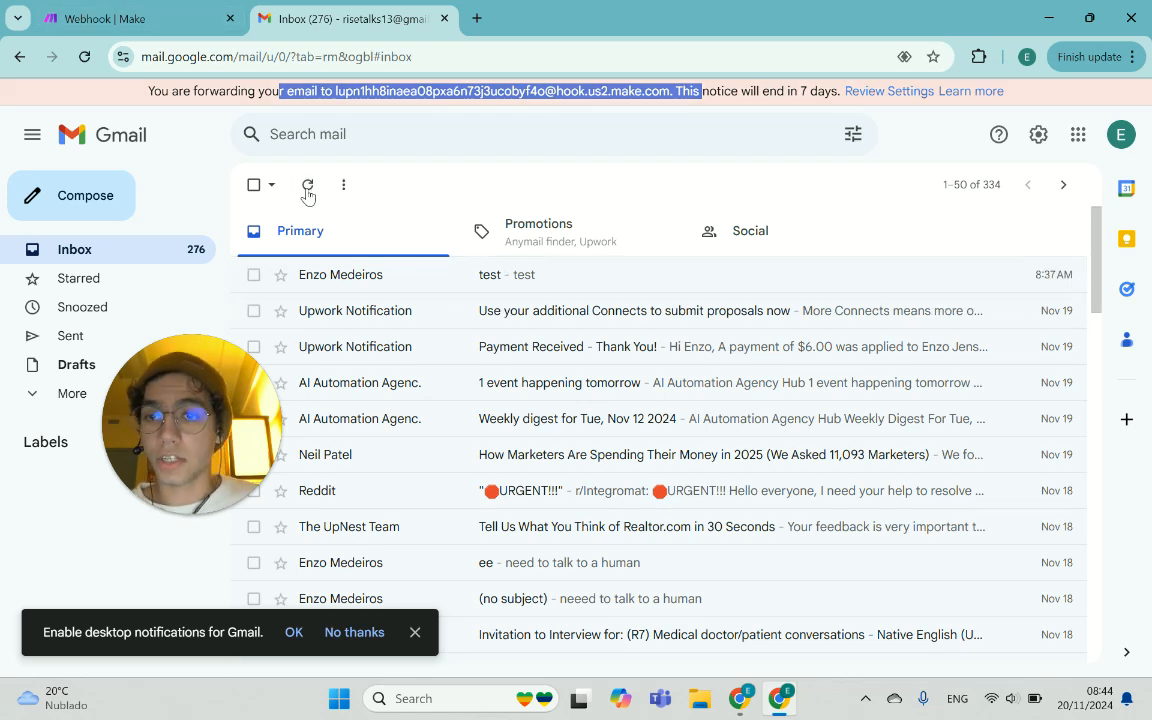
Refresh the forwarding inbox to see 'test 2' arrive, then view Make's output
click(308, 184)
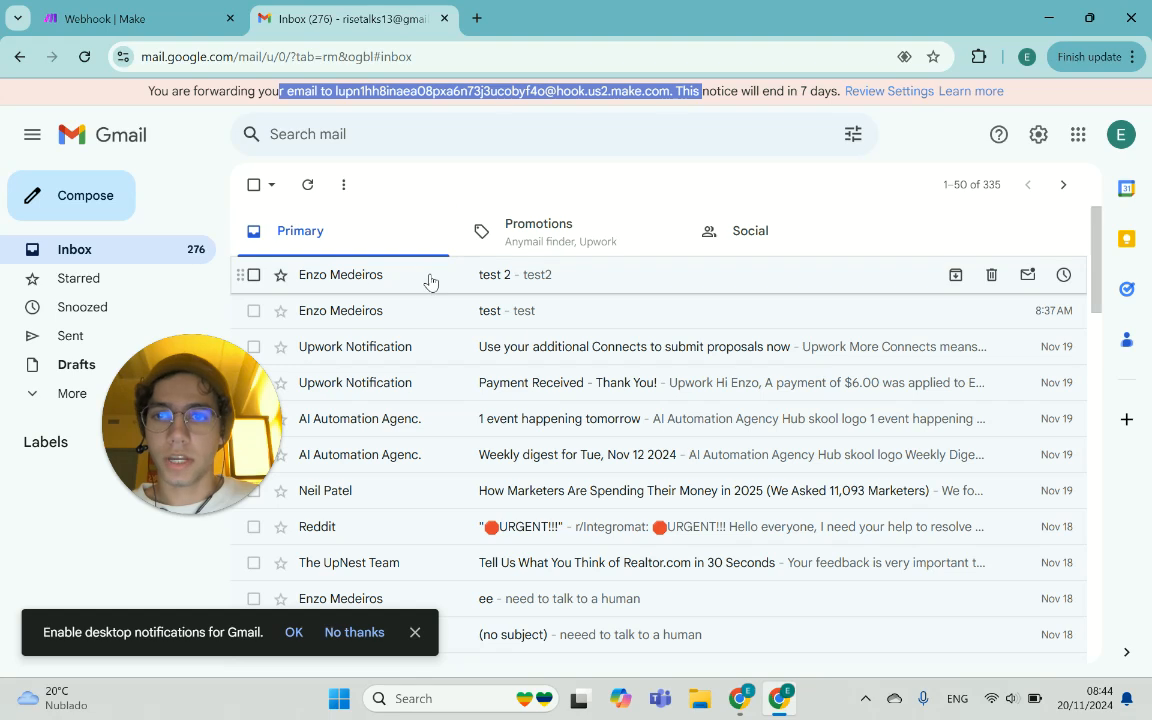
click(136, 18)
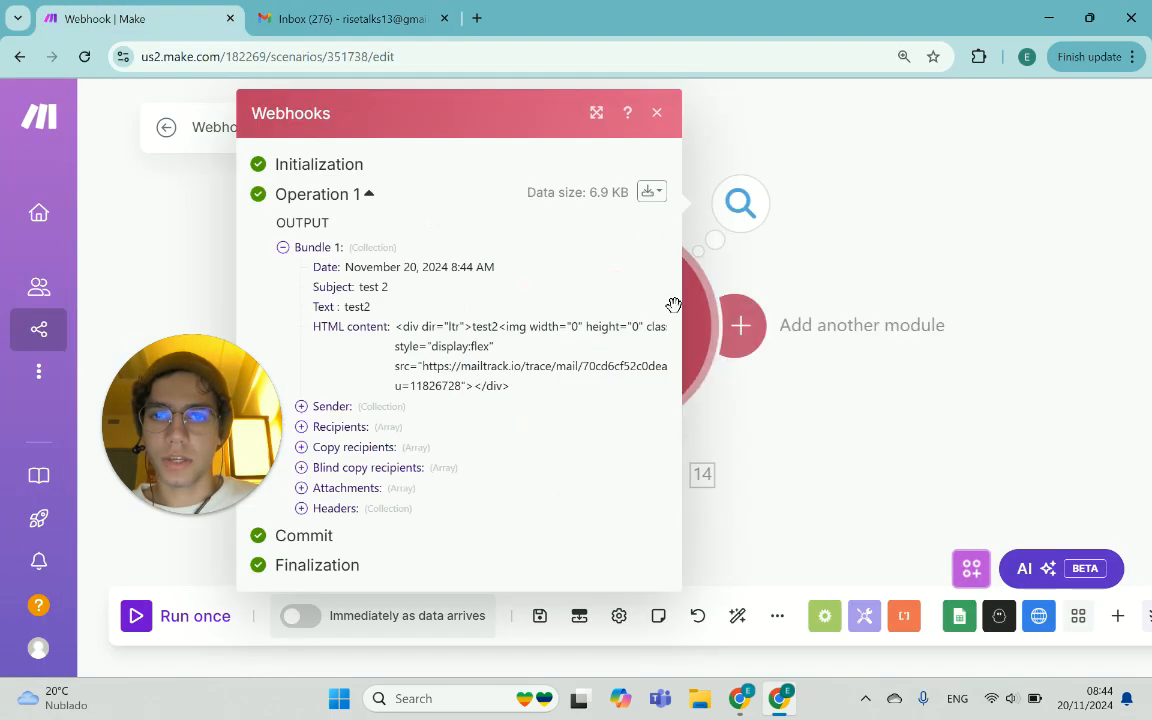
Check the bundle's 'test 2' subject and 'test2' text, then close the output panel
drag(360, 286, 372, 306)
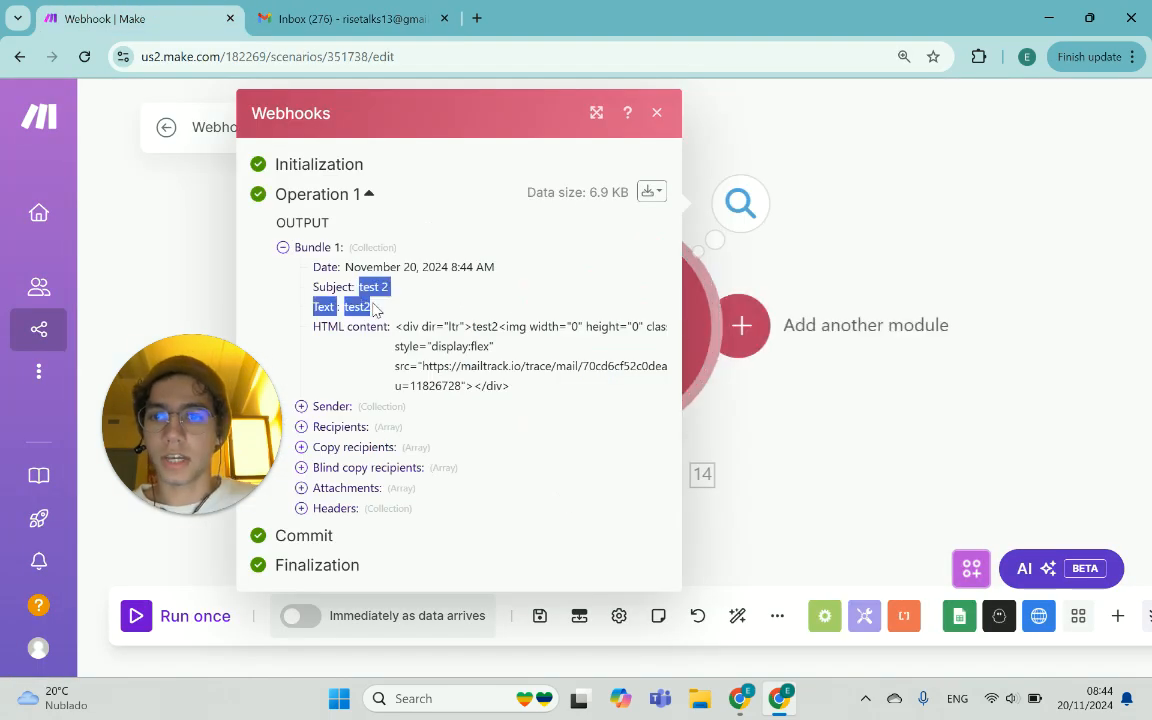
click(656, 112)
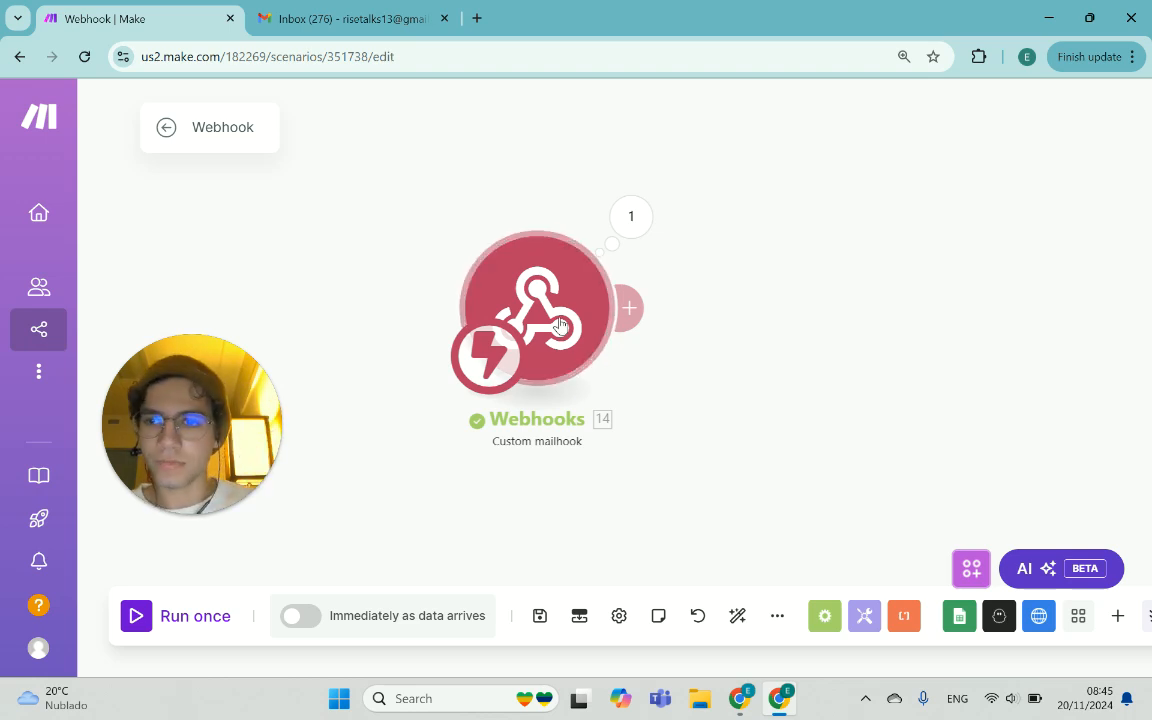
mouse_move(694, 280)
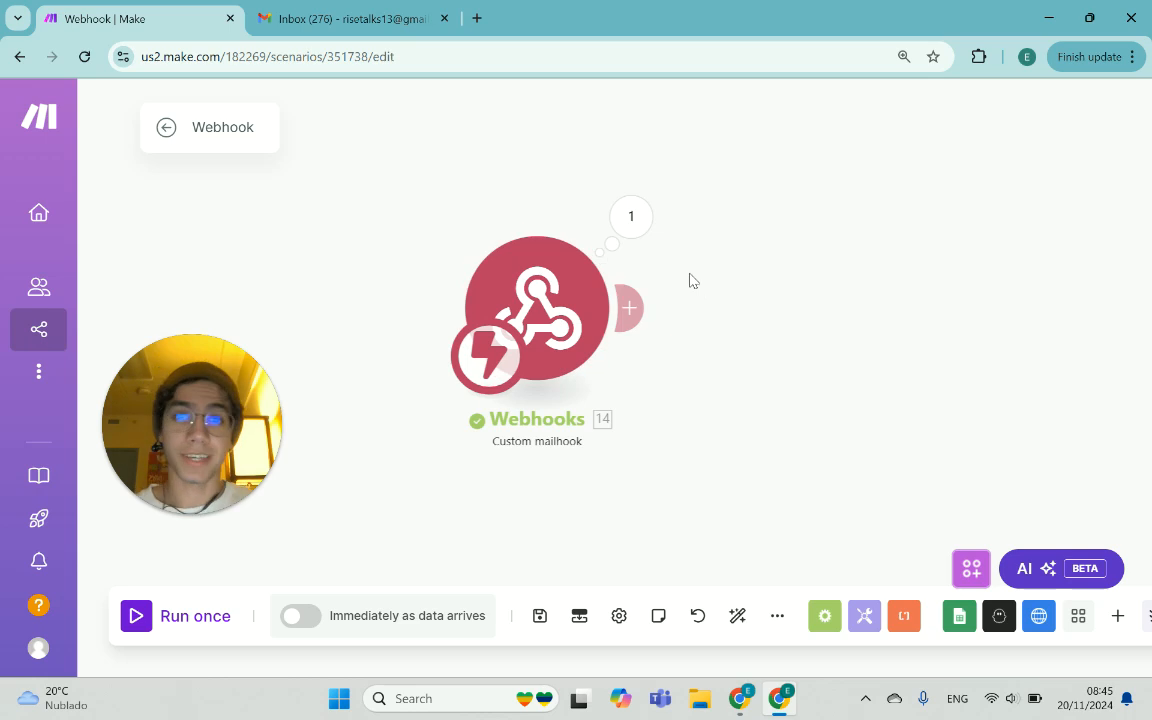